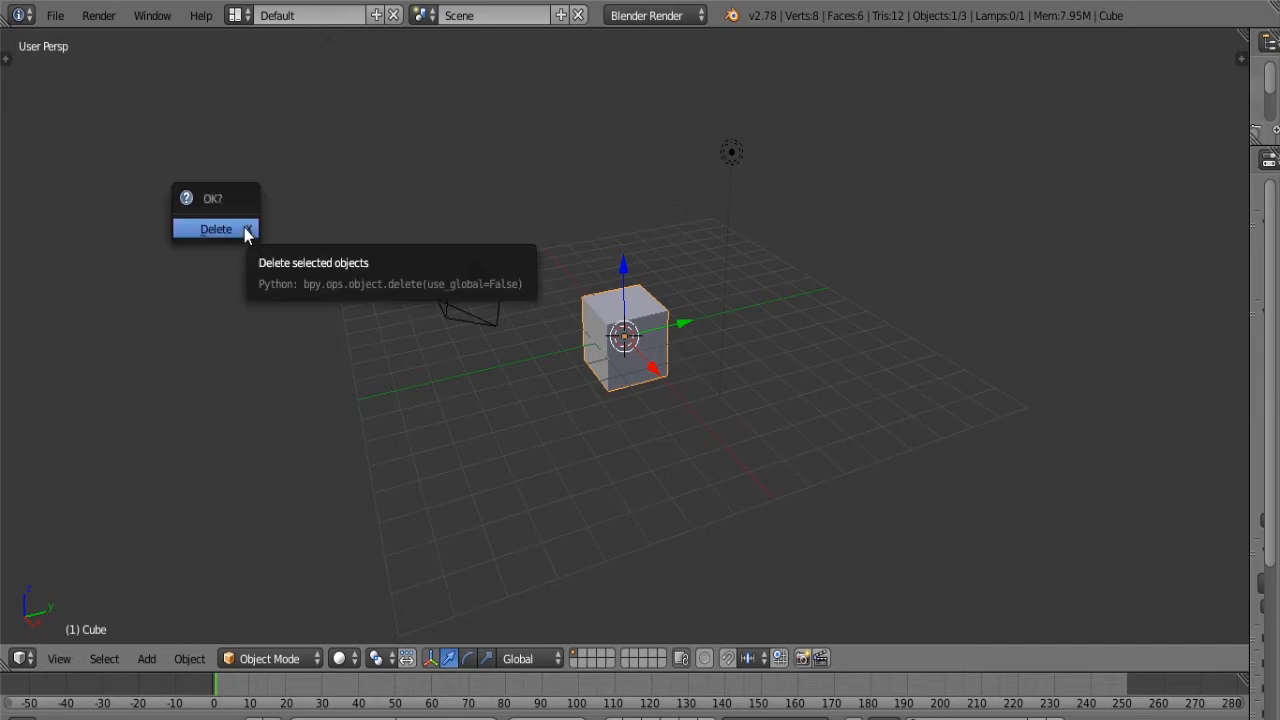
Step: Delete the default cube and add a new mesh cube at the scene centre
{"action": "left_click", "coordinate": [215, 228]}
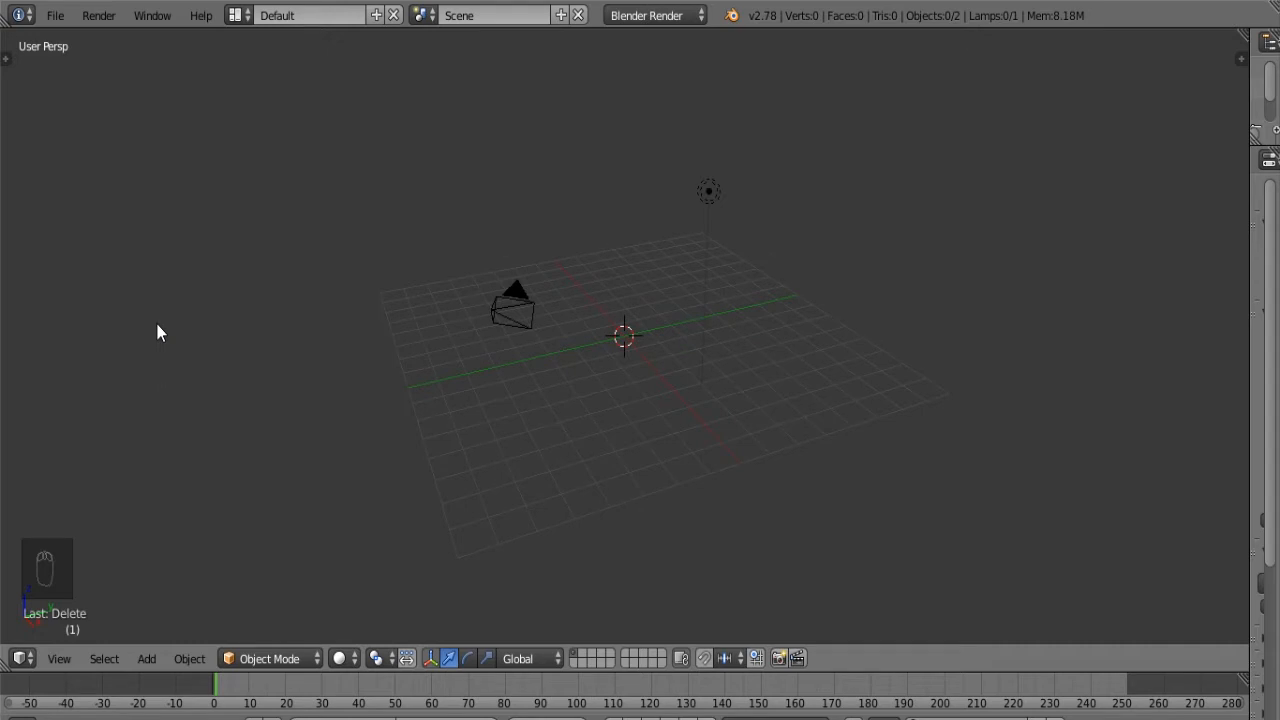
{"action": "left_click", "coordinate": [146, 658]}
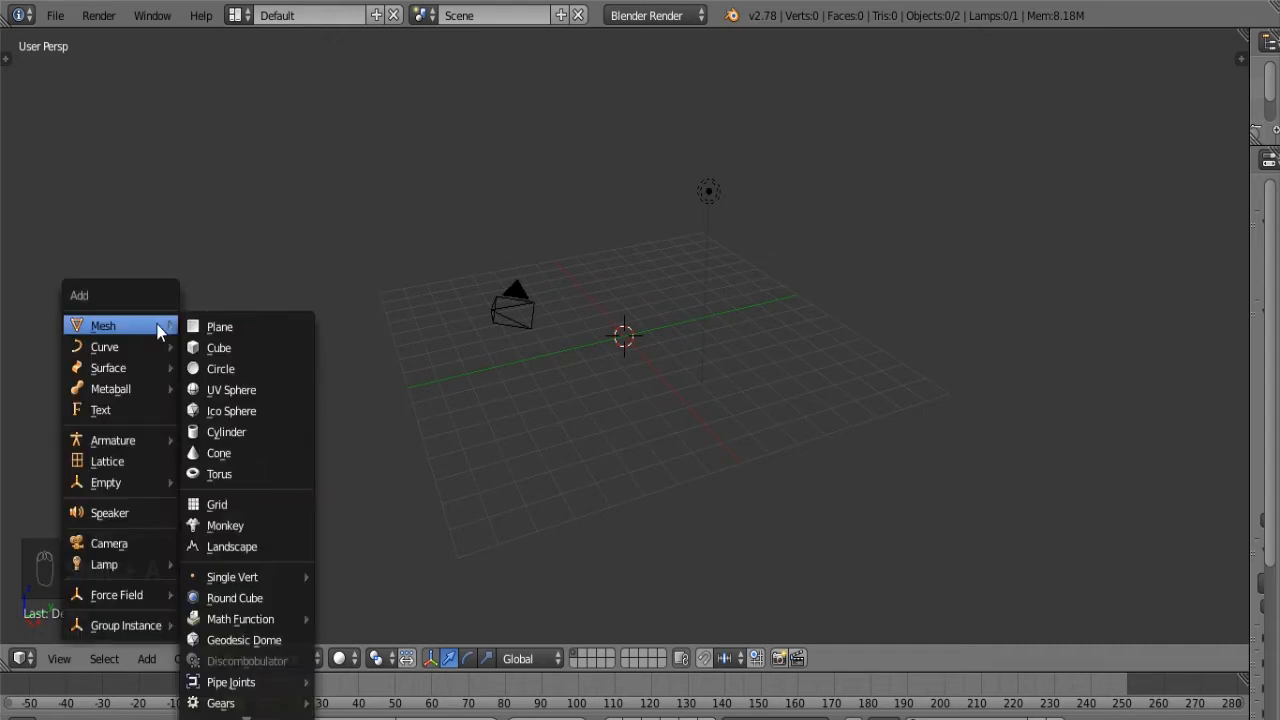
{"action": "mouse_move", "coordinate": [167, 338]}
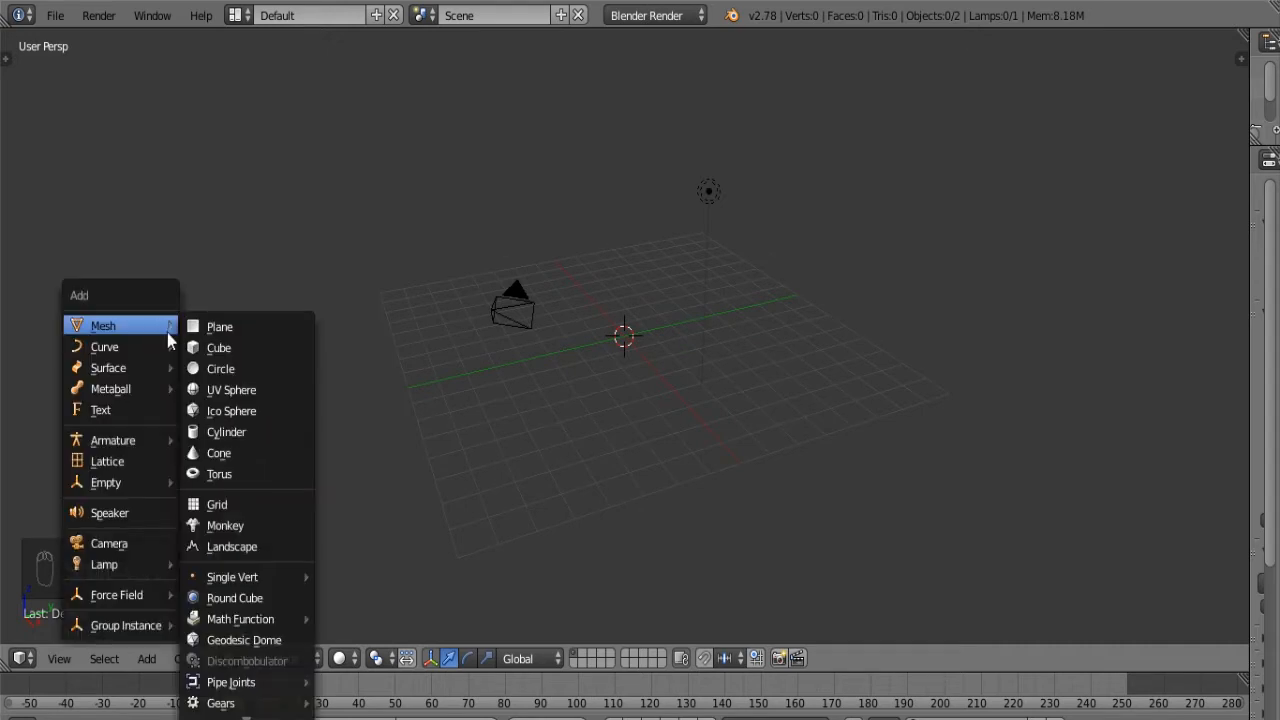
{"action": "left_click", "coordinate": [218, 347]}
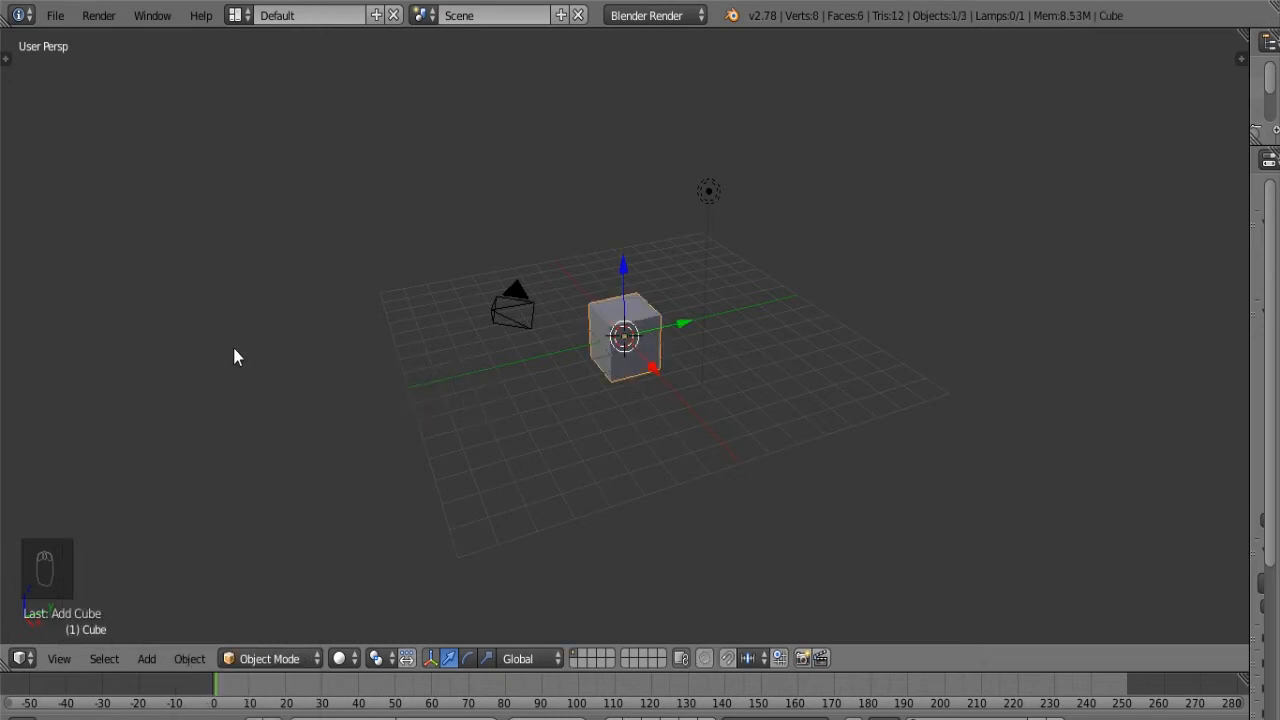
{"action": "mouse_move", "coordinate": [338, 343]}
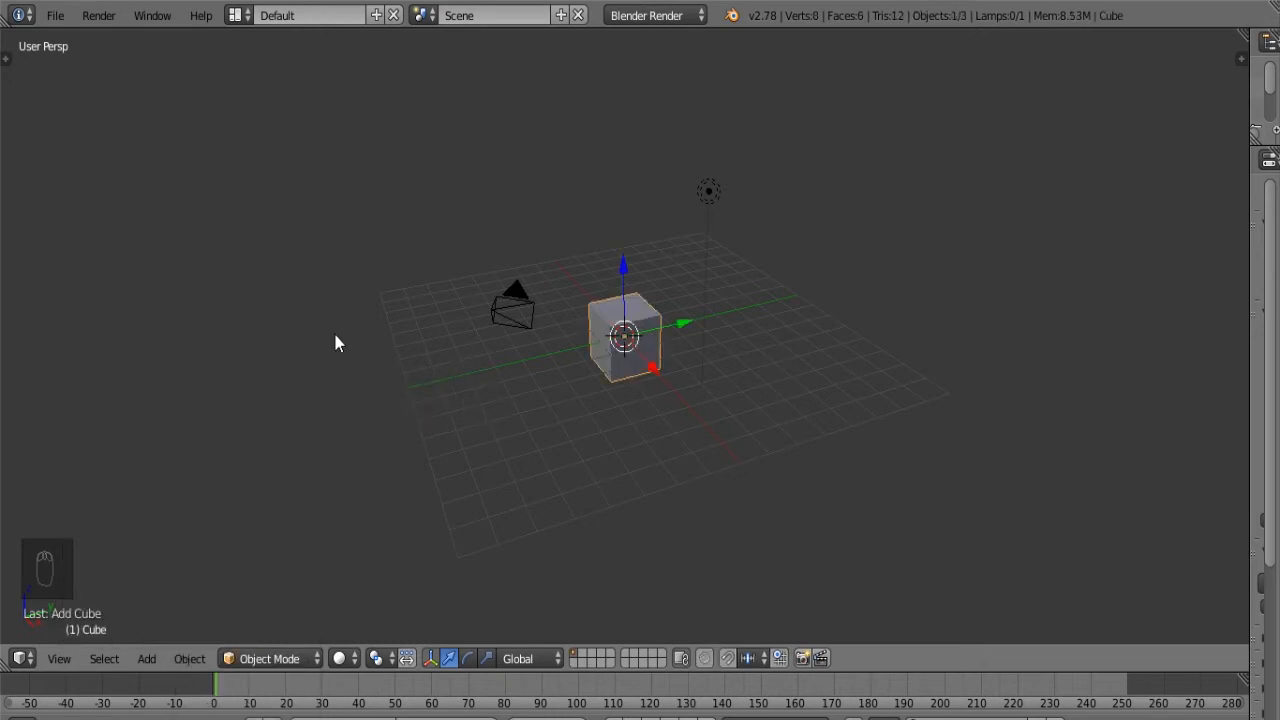
{"action": "mouse_move", "coordinate": [192, 310]}
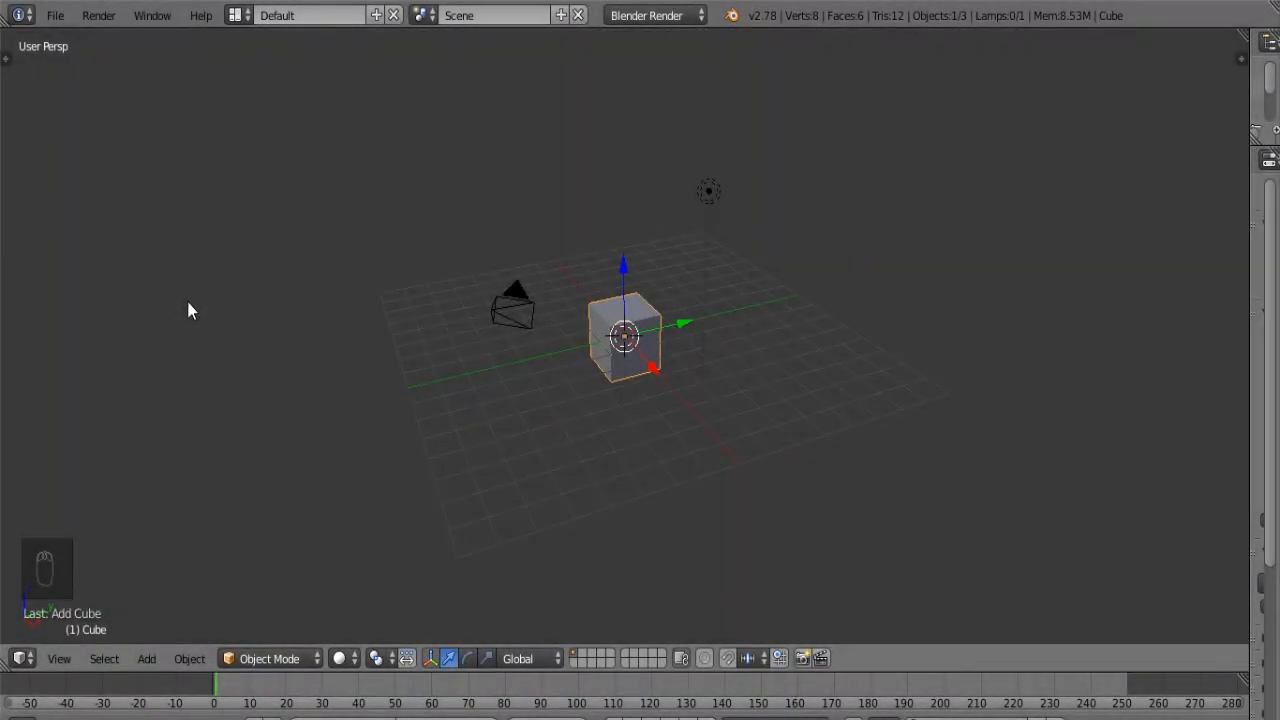
Step: Deselect all objects with A, leaving the new cube unselected
{"action": "key", "text": "a"}
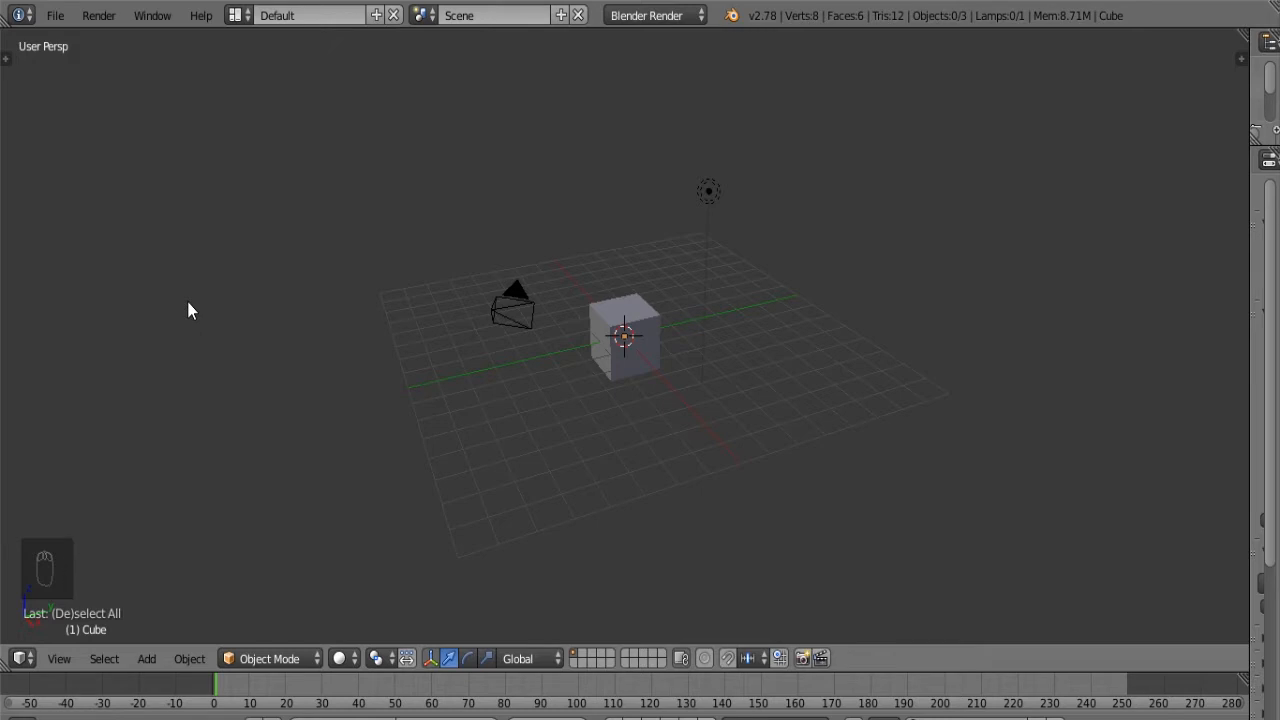
{"action": "key", "text": "a"}
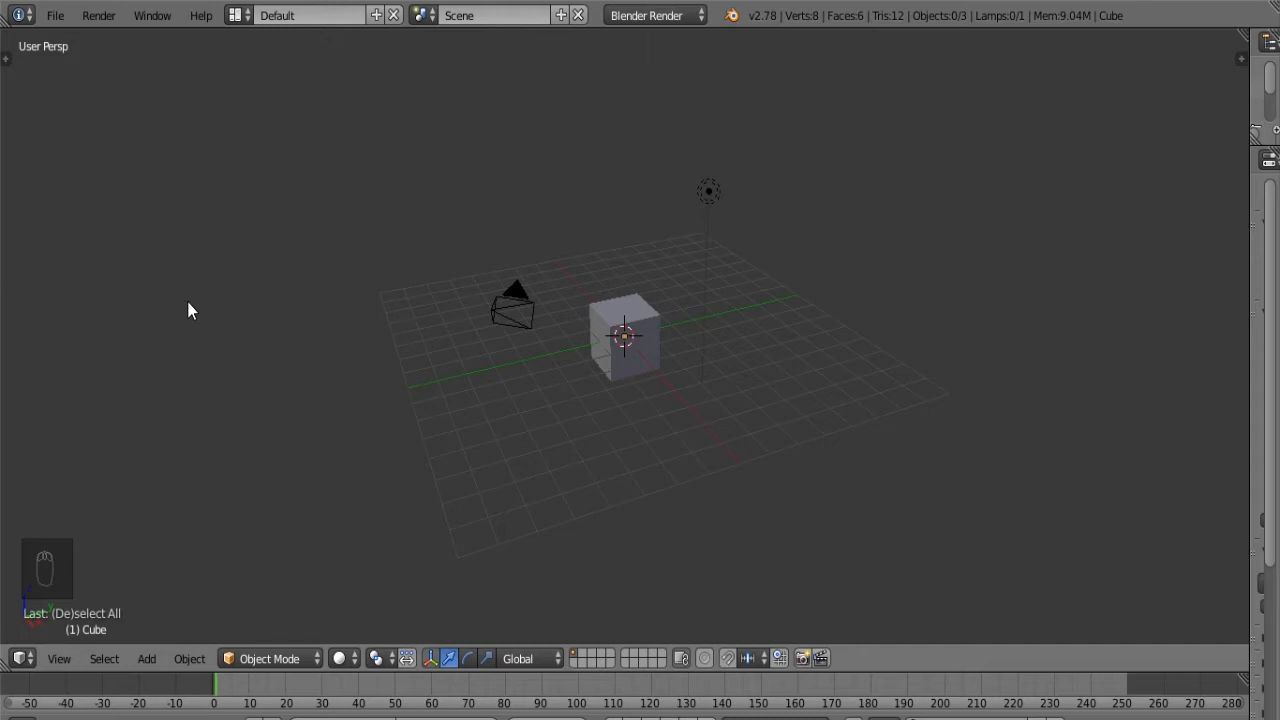
Step: Move the 3D cursor onto the grid beside the cube, then select only the cube
{"action": "left_click", "coordinate": [195, 231]}
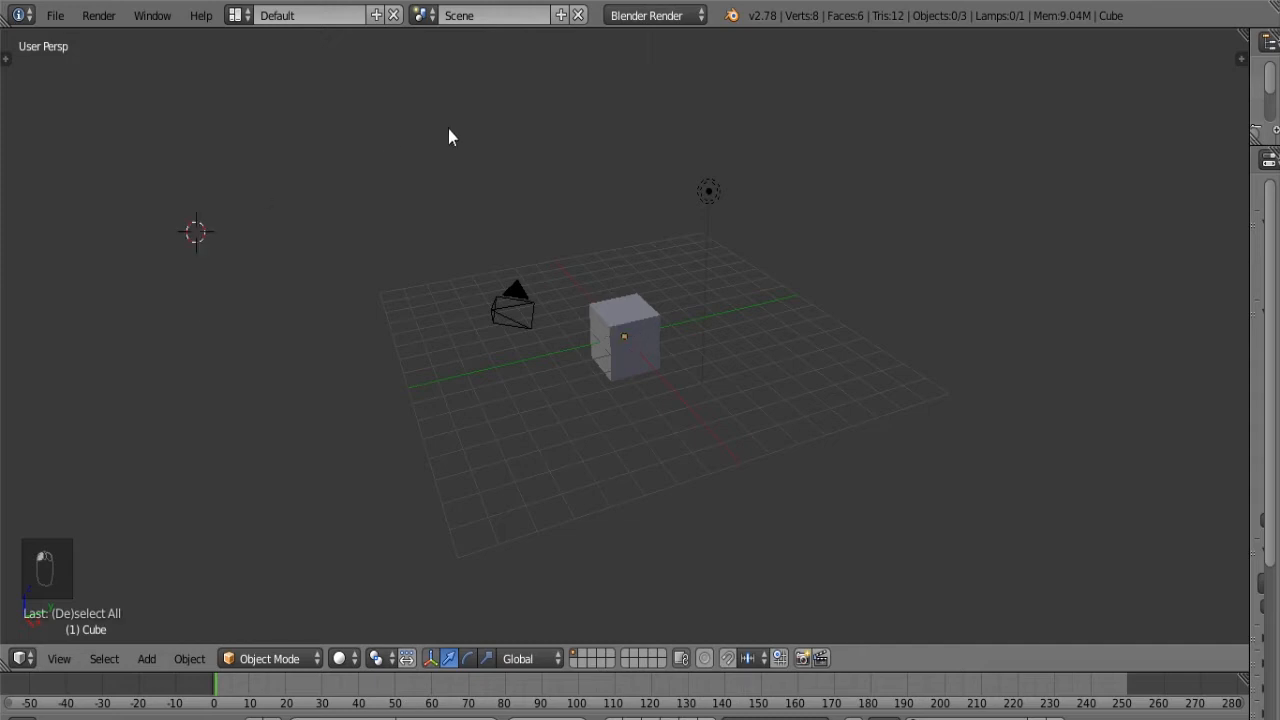
{"action": "left_click", "coordinate": [438, 303]}
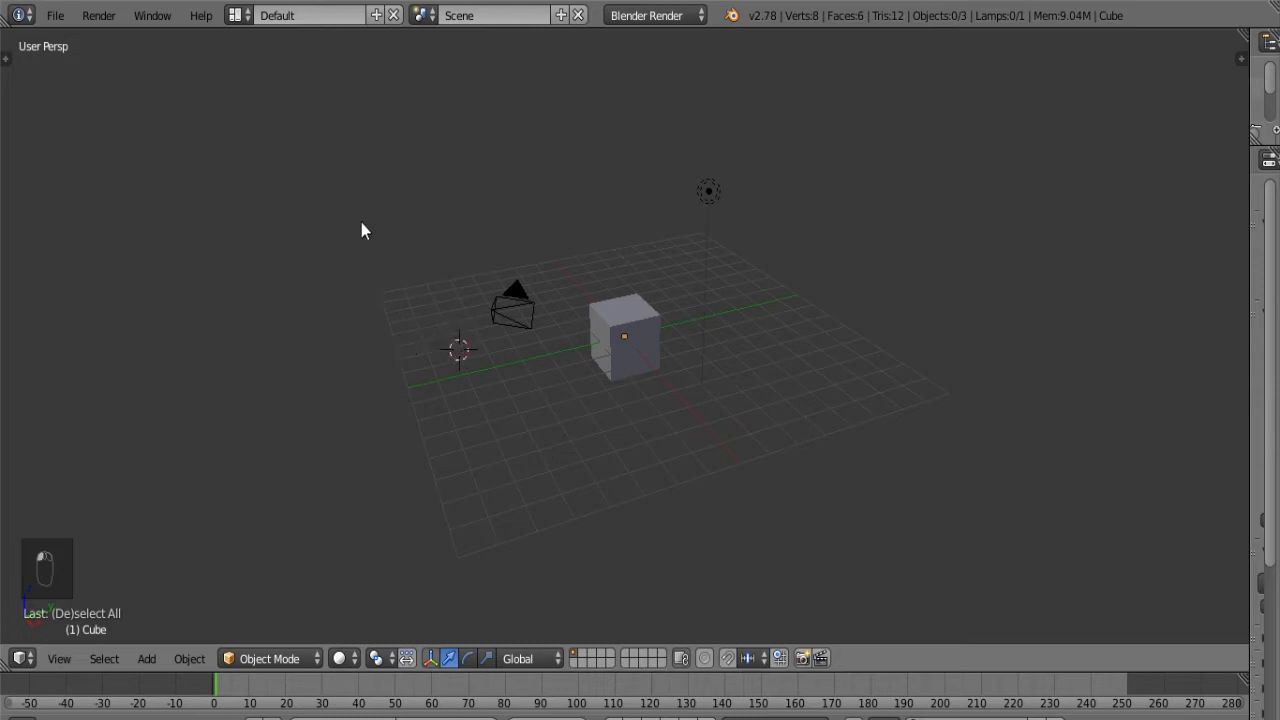
{"action": "left_click", "coordinate": [360, 248]}
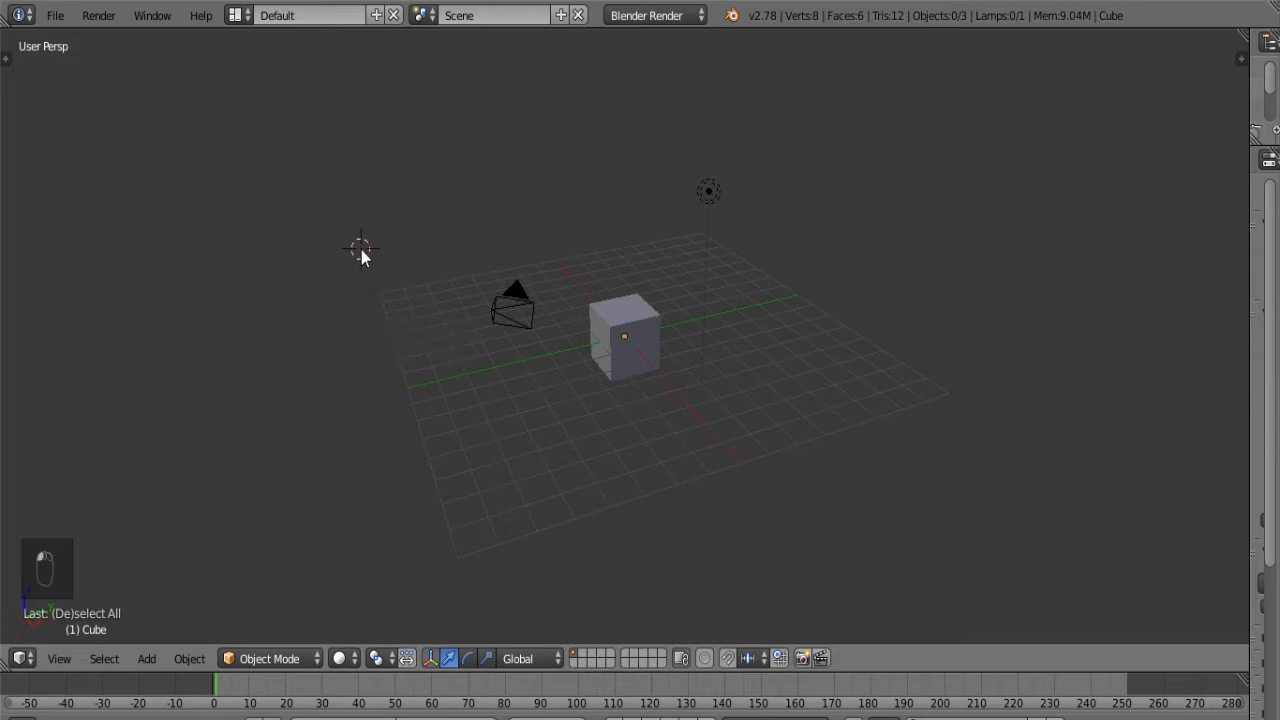
{"action": "left_click", "coordinate": [518, 238]}
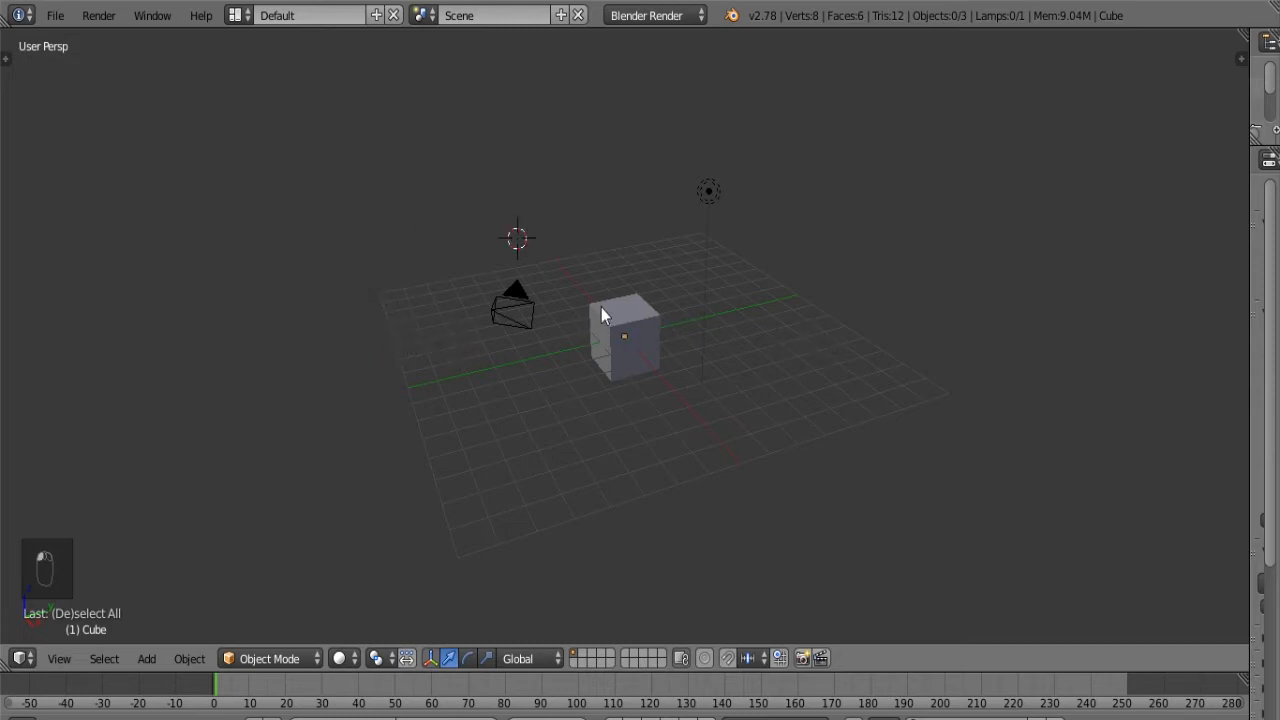
{"action": "left_click", "coordinate": [513, 305]}
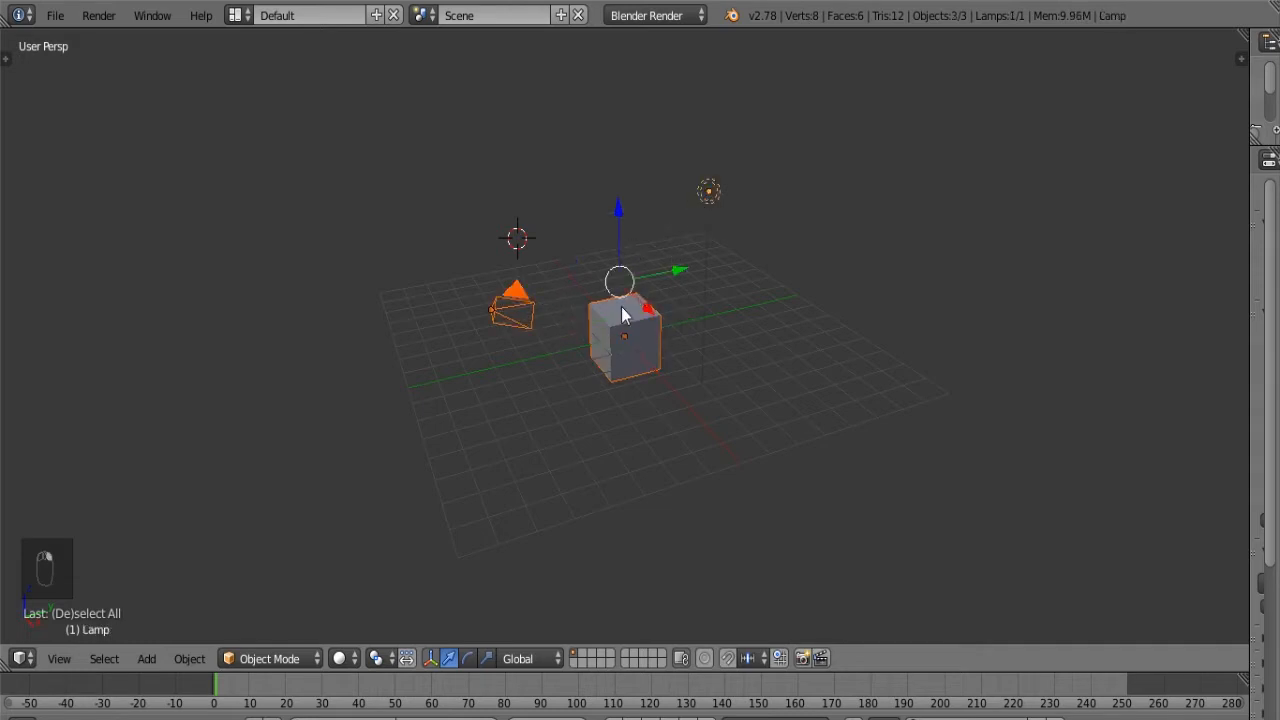
{"action": "left_click", "coordinate": [623, 337]}
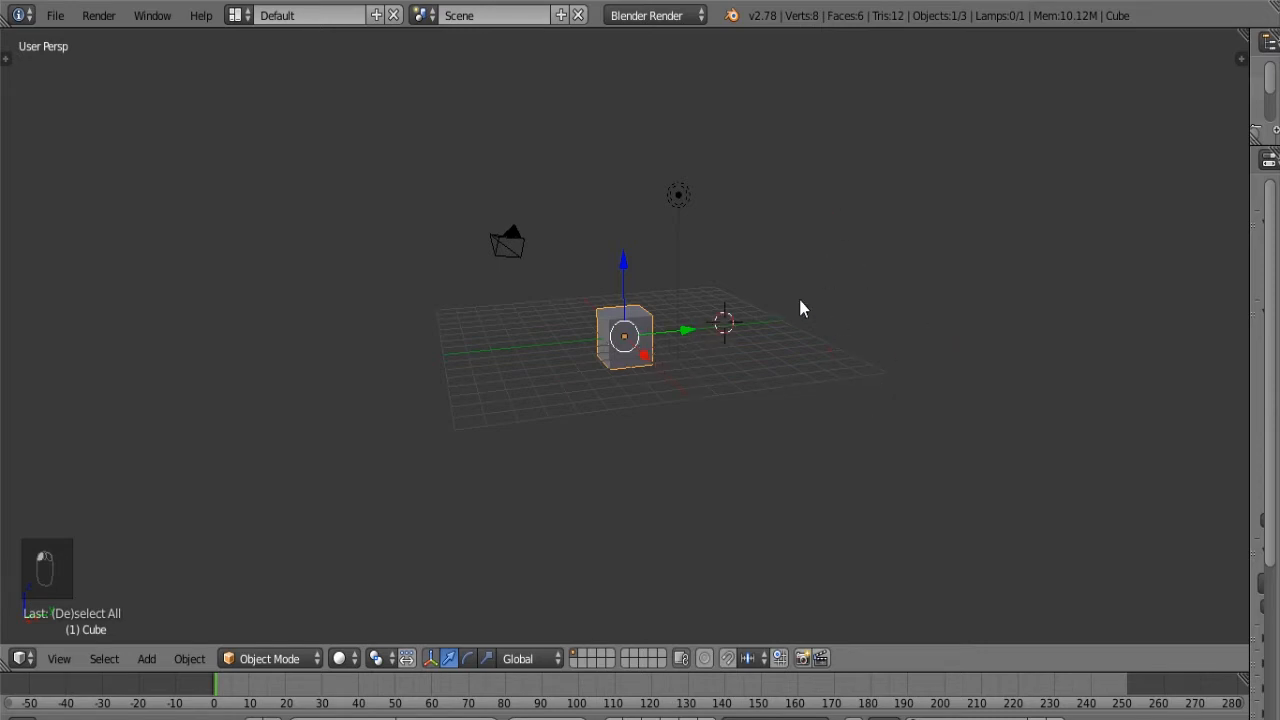
Step: Add a UV sphere from the Shift+A mesh menu beside the cube
{"action": "key", "text": "shift+c"}
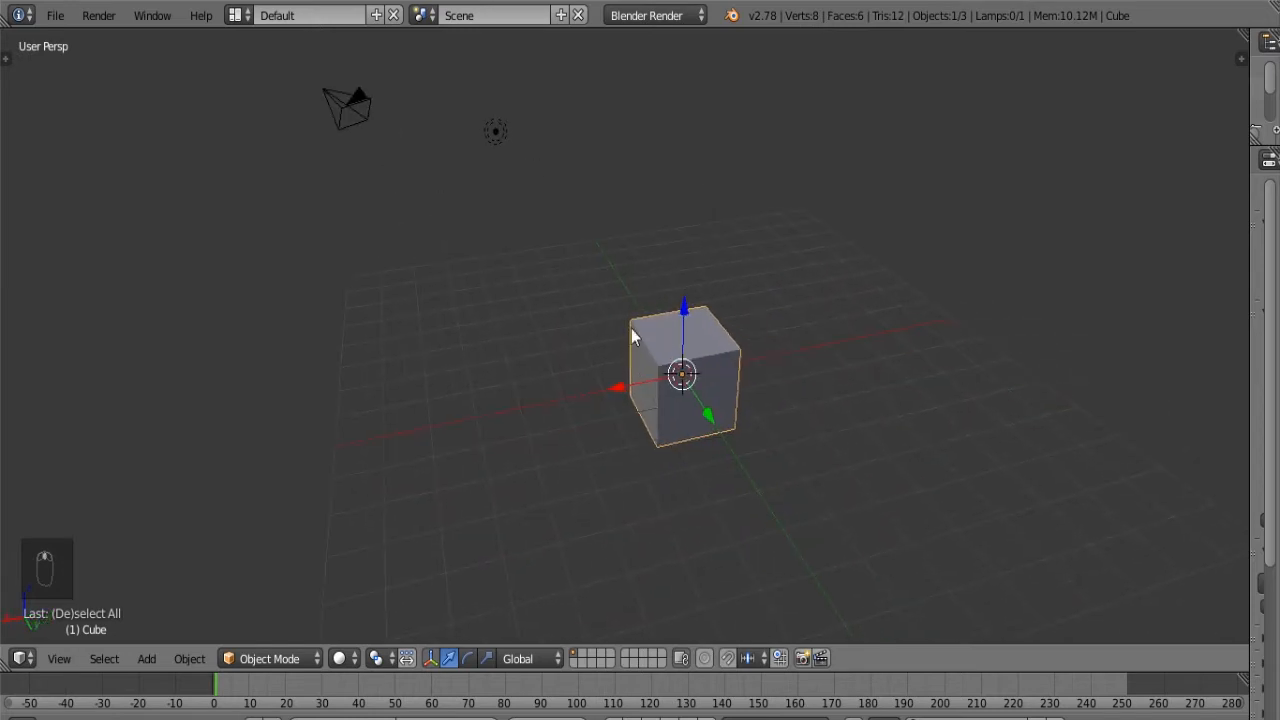
{"action": "key", "text": "shift+a"}
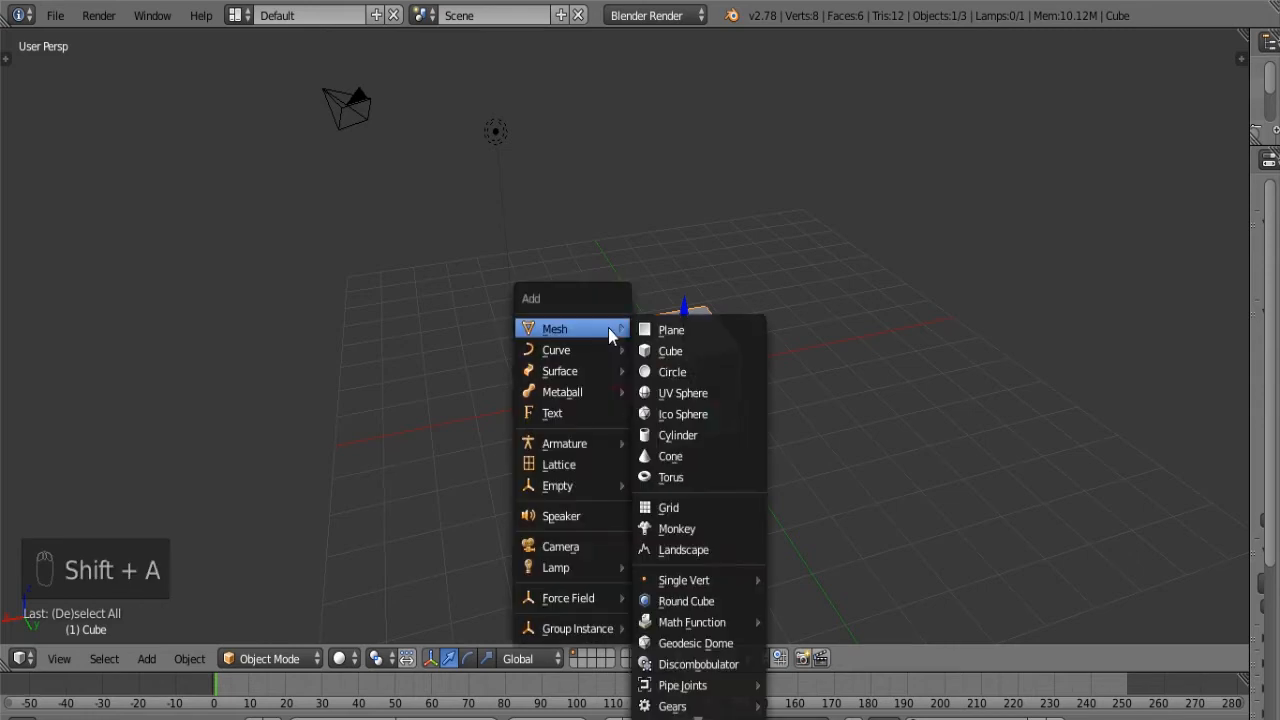
{"action": "mouse_move", "coordinate": [683, 392]}
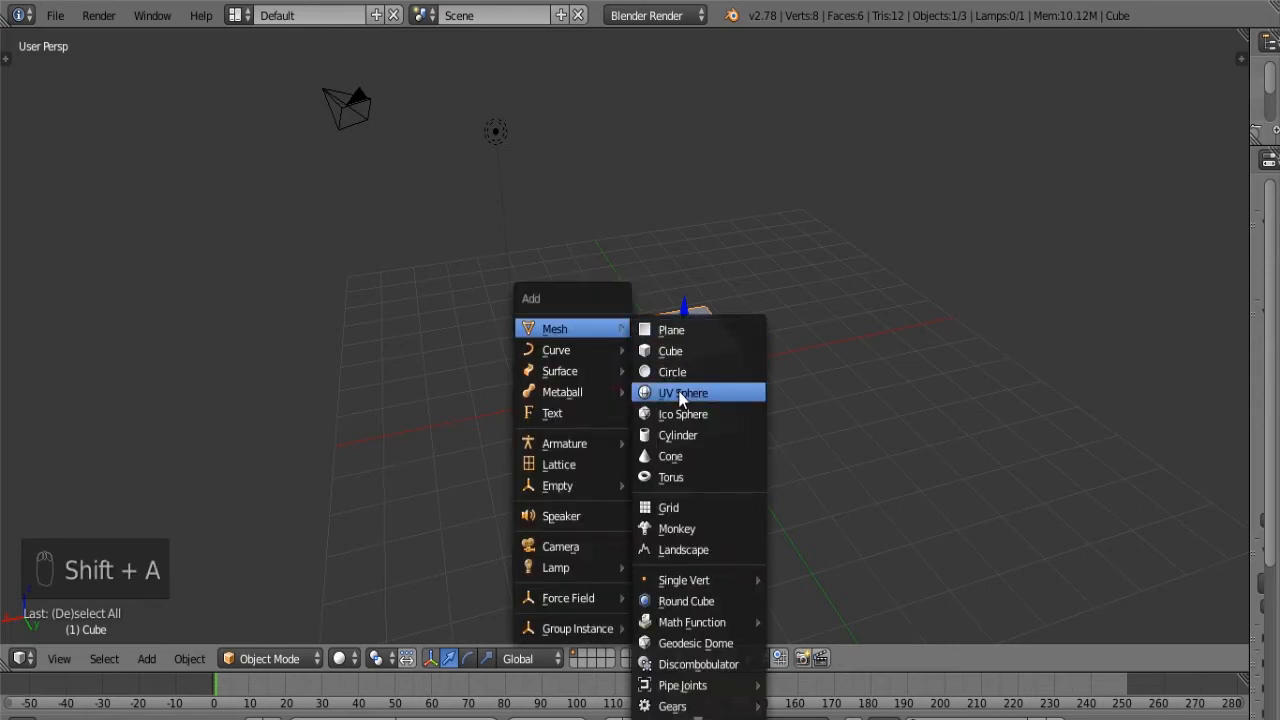
{"action": "left_click", "coordinate": [683, 392]}
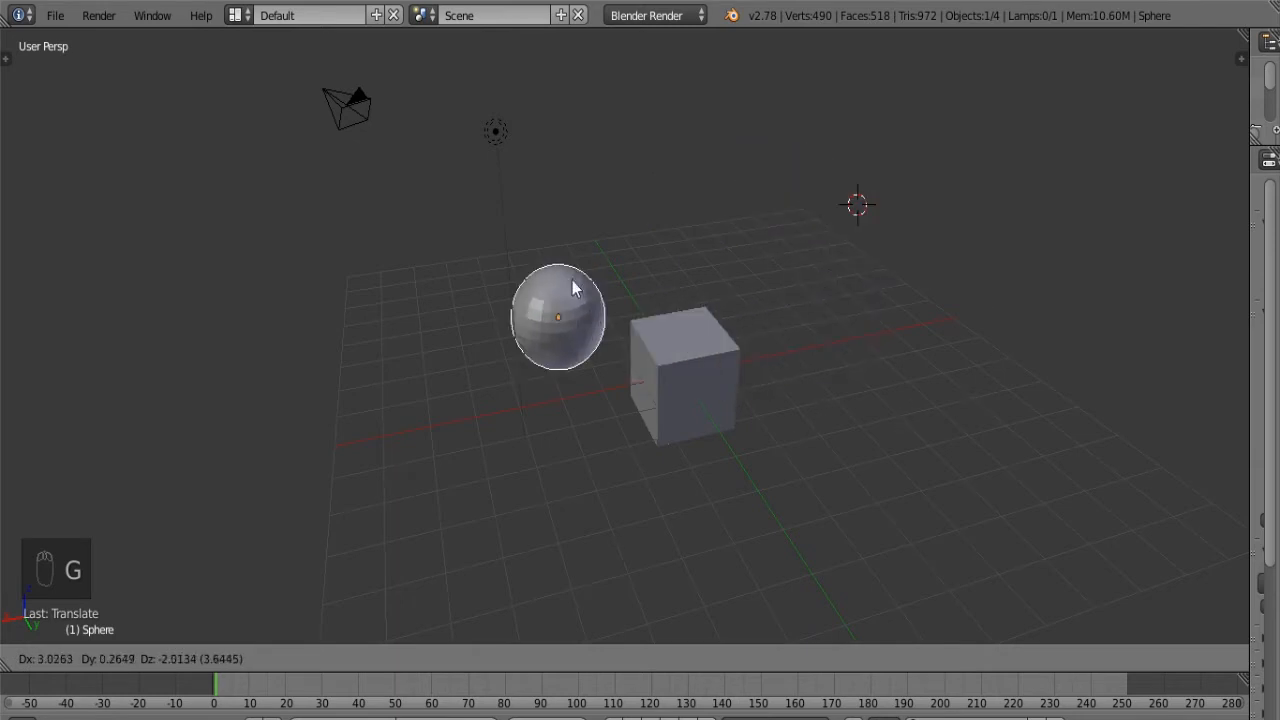
Step: Lift the sphere high above the grid and scale it down to a tiny speck
{"action": "left_click_drag", "start_coordinate": [558, 316], "coordinate": [485, 134]}
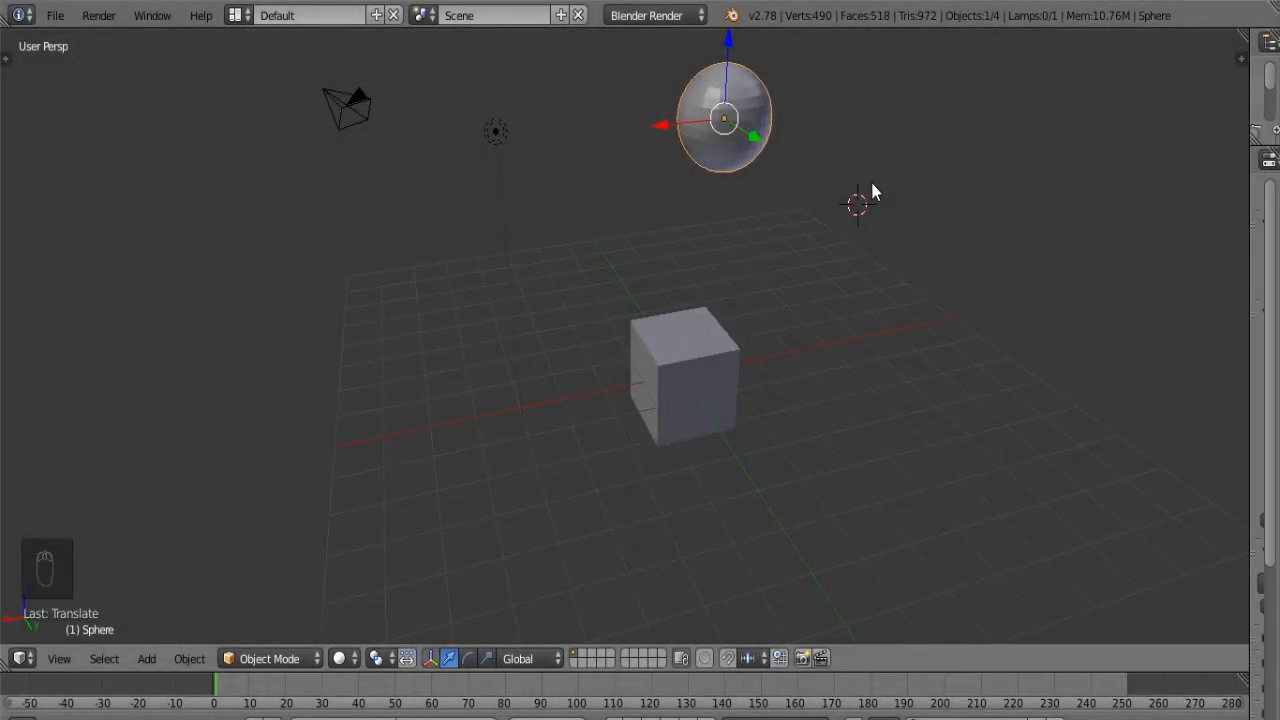
{"action": "key", "text": "s"}
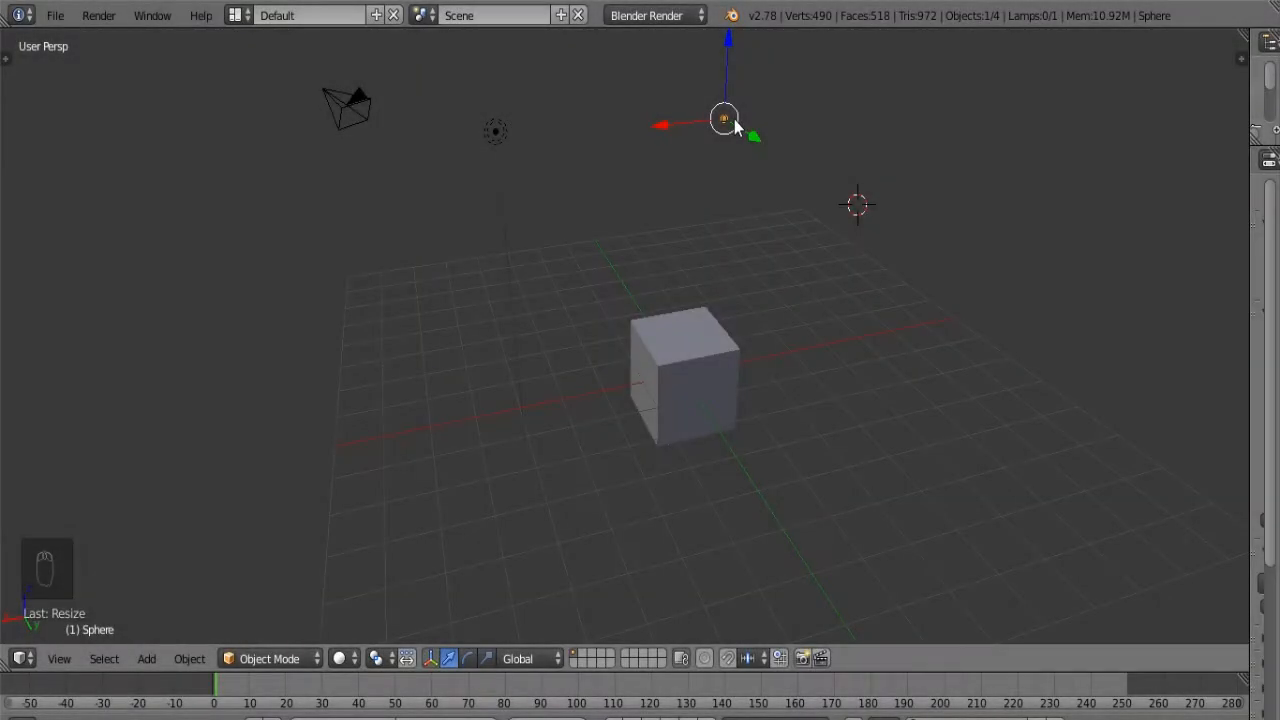
{"action": "left_click", "coordinate": [685, 375]}
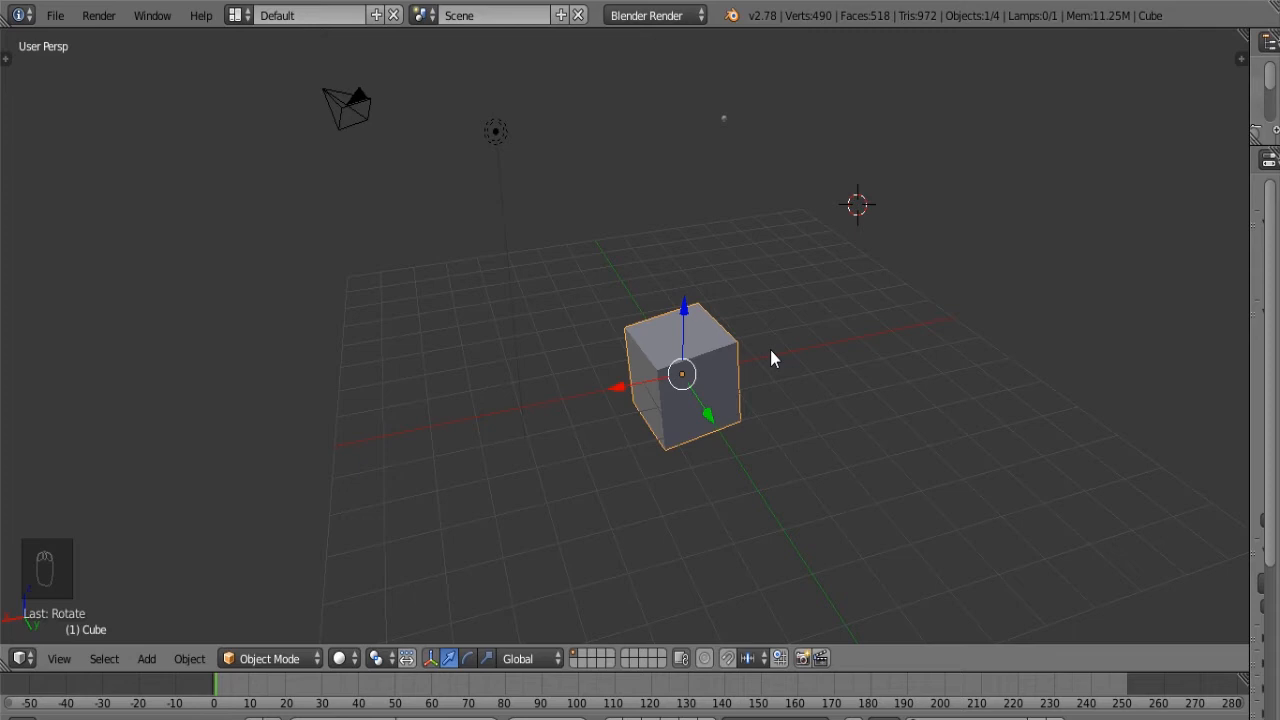
Step: Tilt the cube with R and move it up toward the upper right
{"action": "key", "text": "r"}
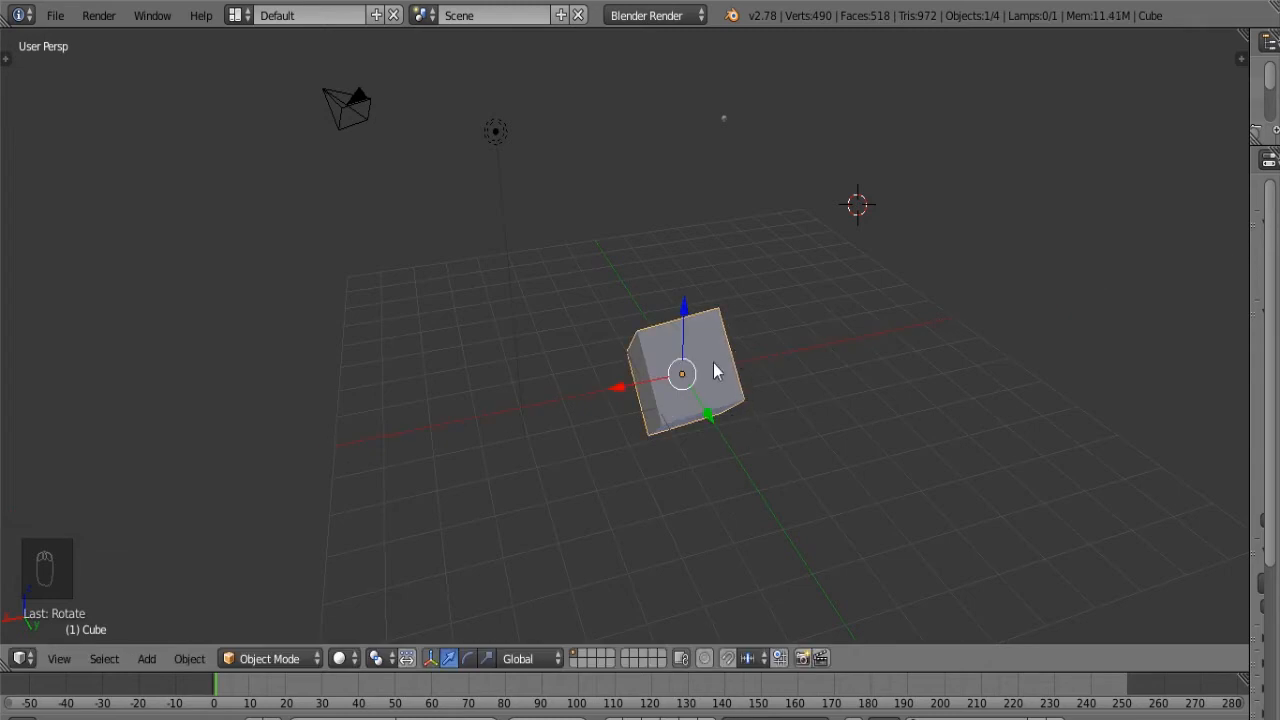
{"action": "key", "text": "s"}
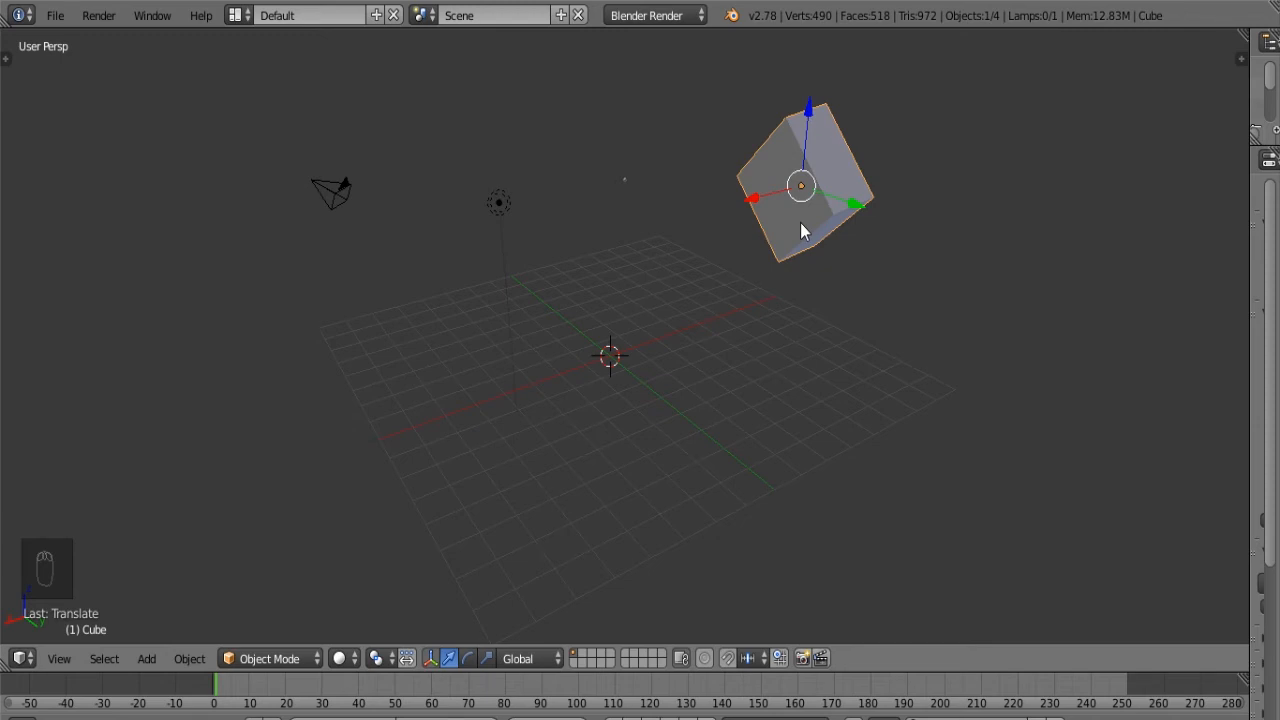
Step: Reset the cube's location, rotation and scale with Alt+G, Alt+R and Alt+S
{"action": "key", "text": "alt+g"}
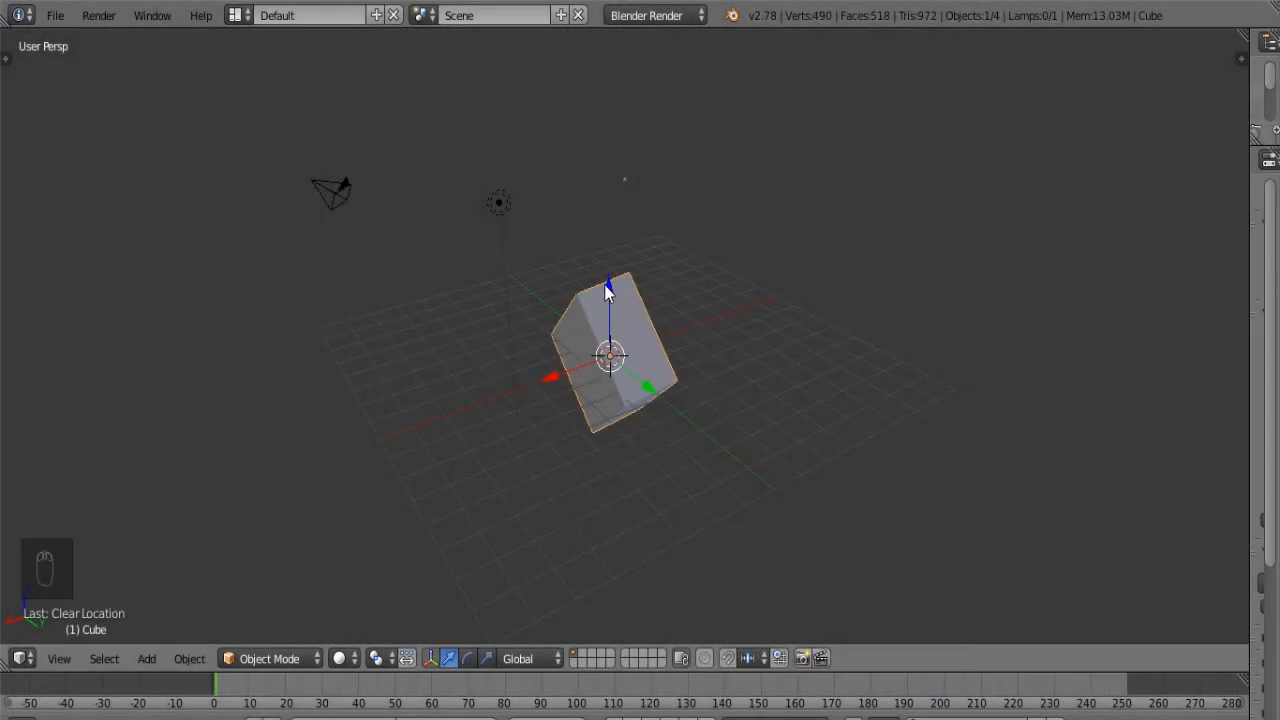
{"action": "key", "text": "r"}
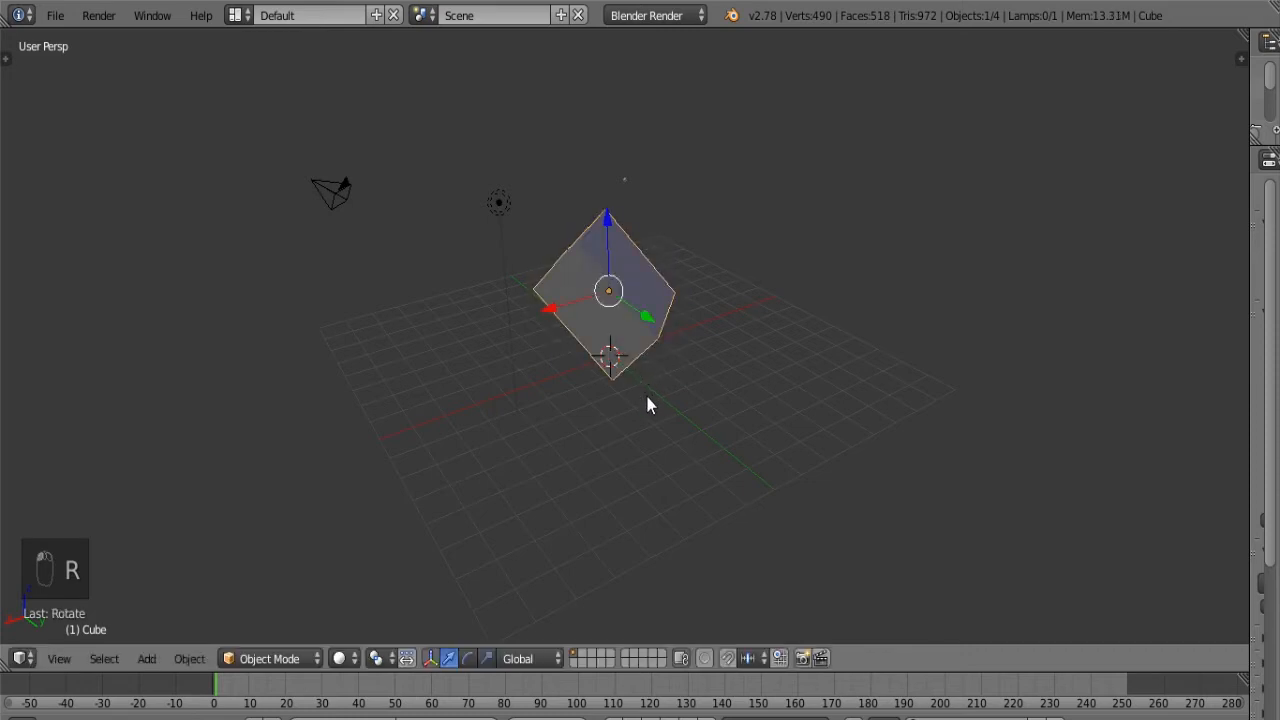
{"action": "mouse_move", "coordinate": [655, 350]}
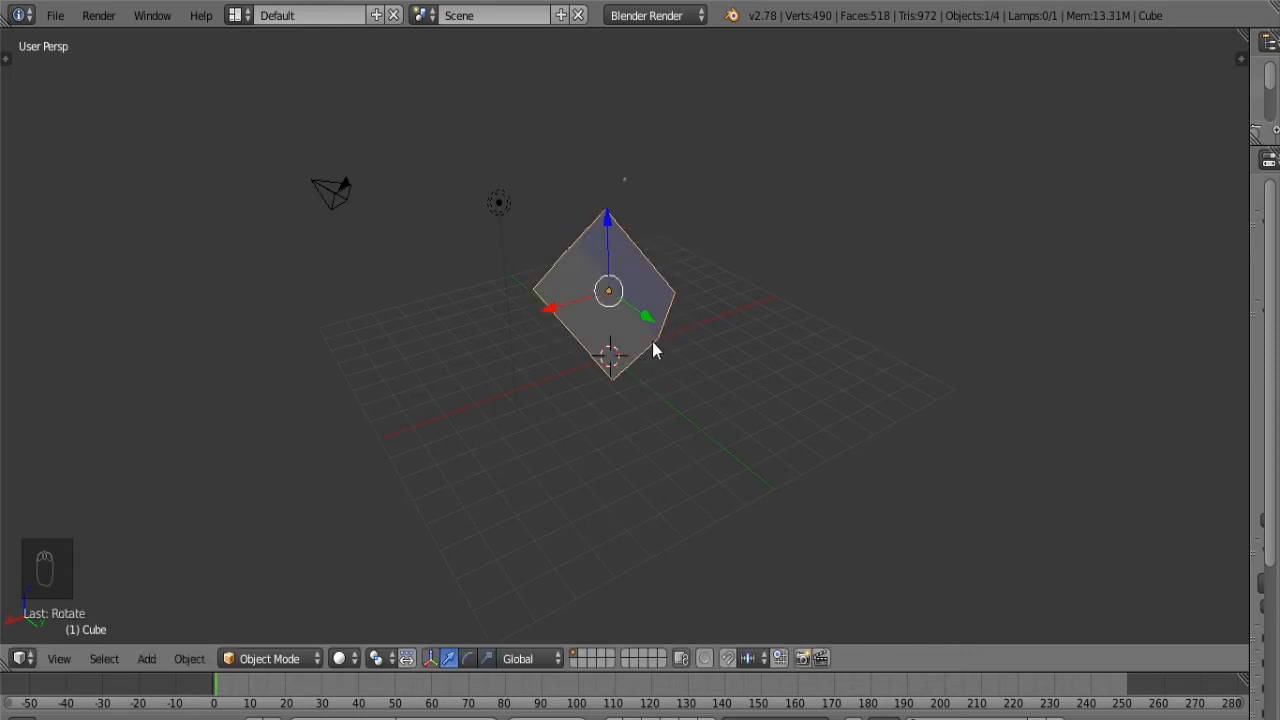
{"action": "key", "text": "alt+r"}
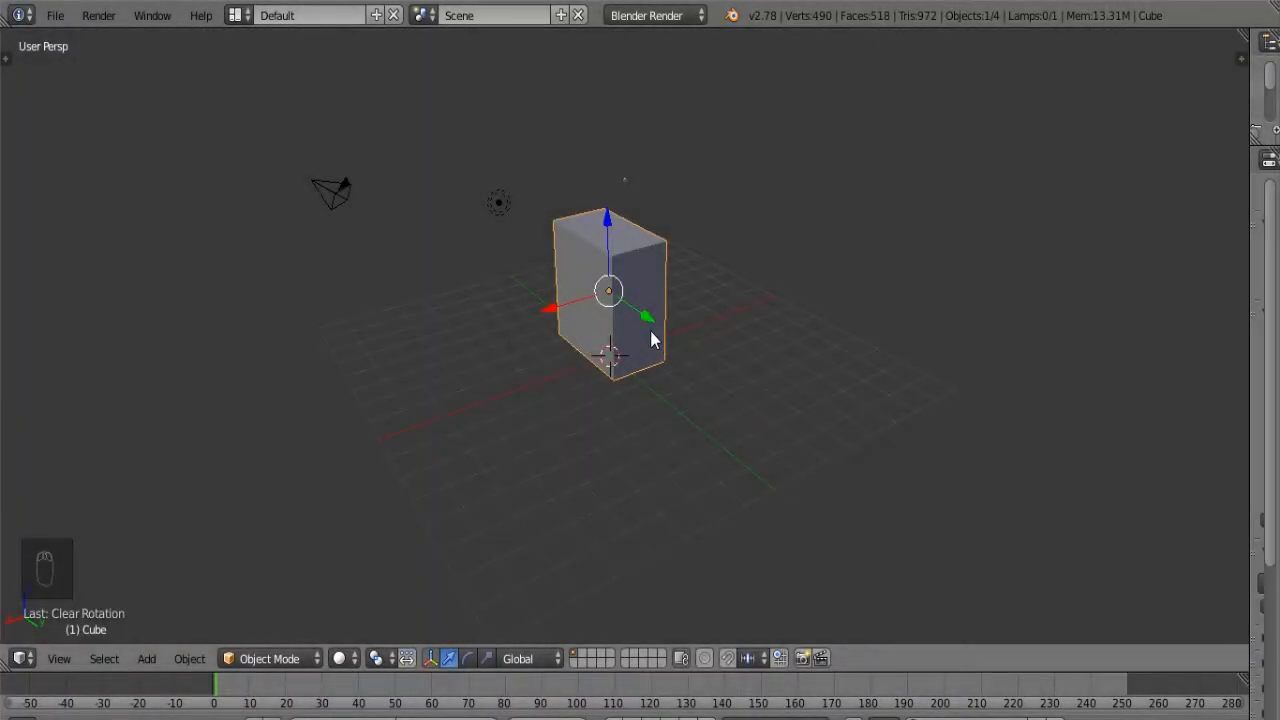
{"action": "key", "text": "s"}
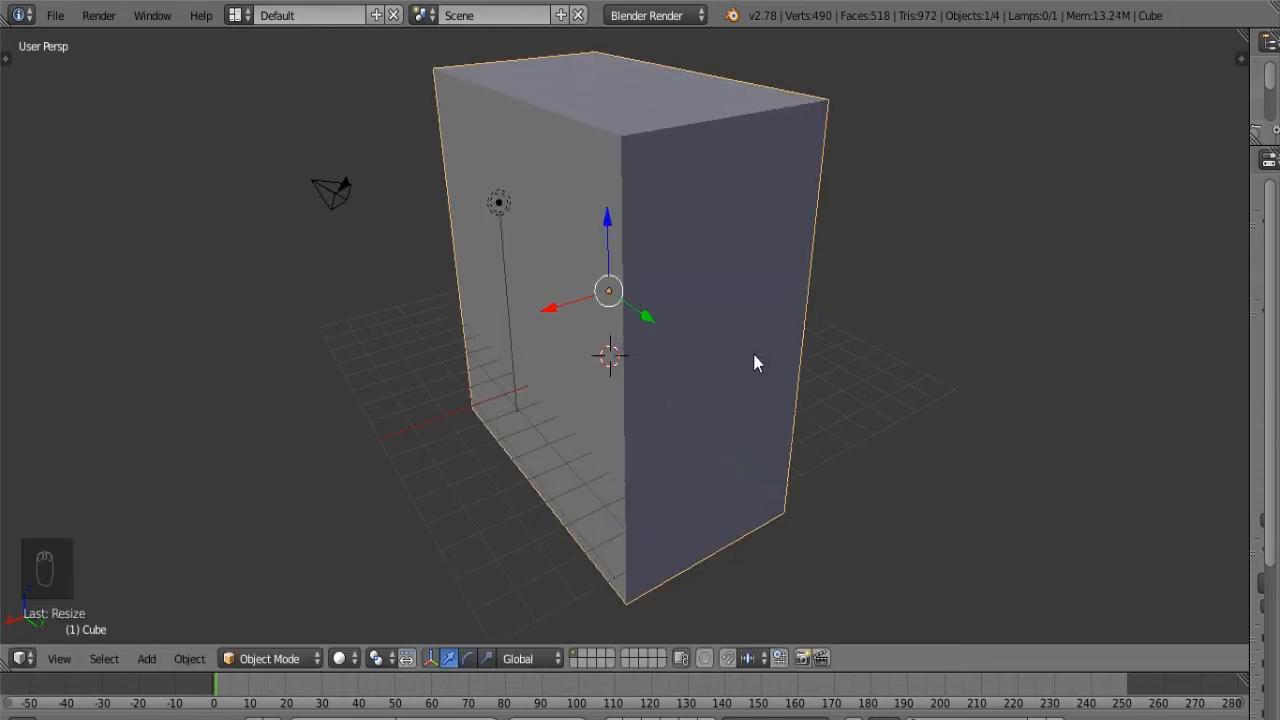
{"action": "key", "text": "alt+s"}
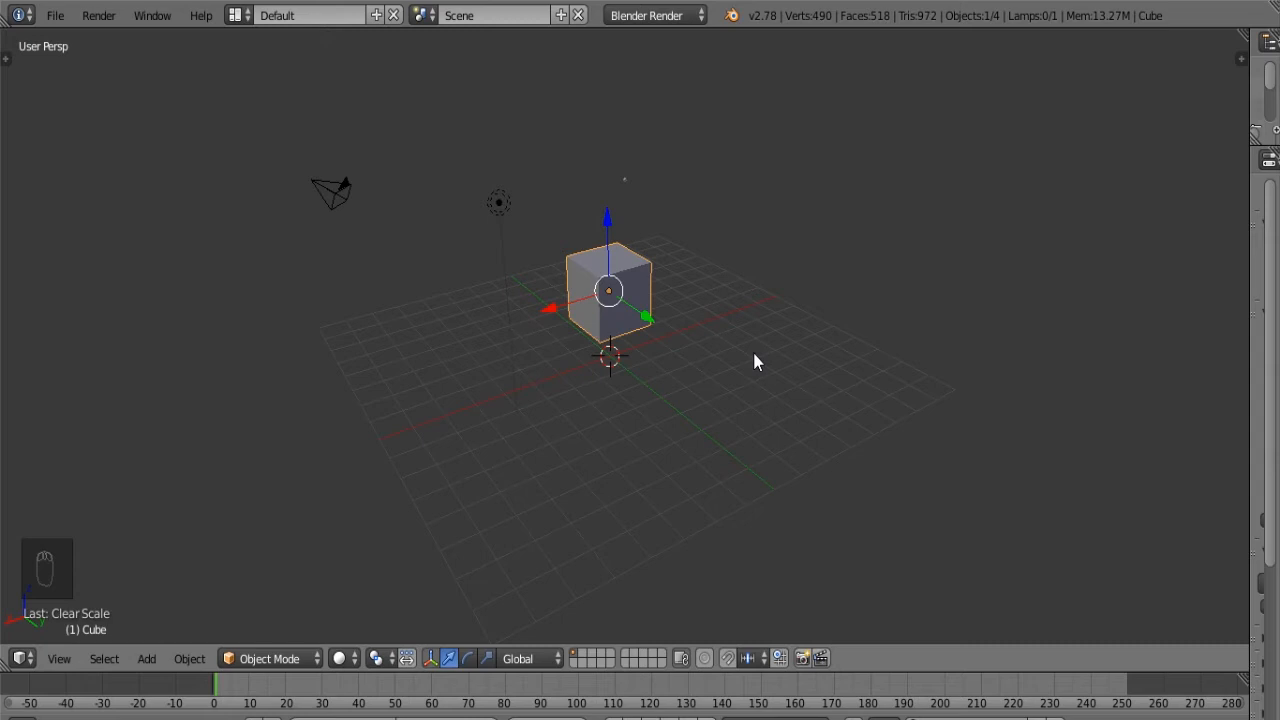
Step: Switch the cube into Edit Mode with Tab
{"action": "key", "text": "Tab"}
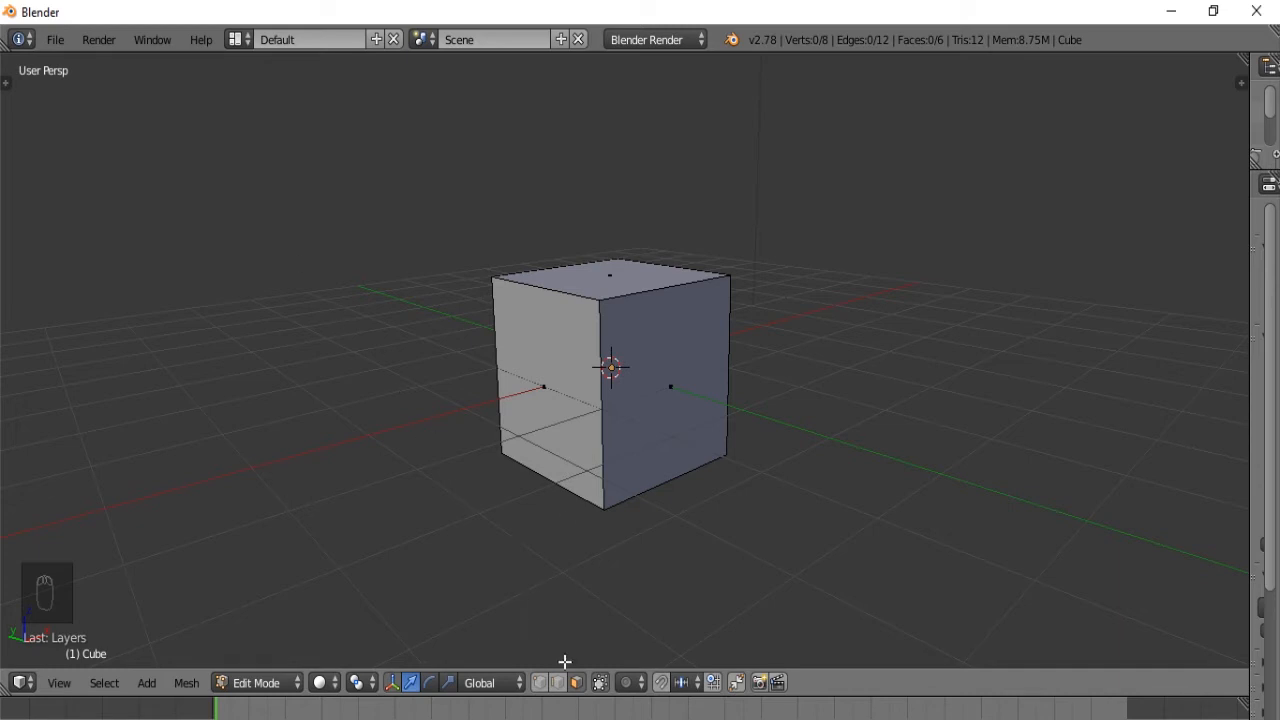
{"action": "mouse_move", "coordinate": [578, 682]}
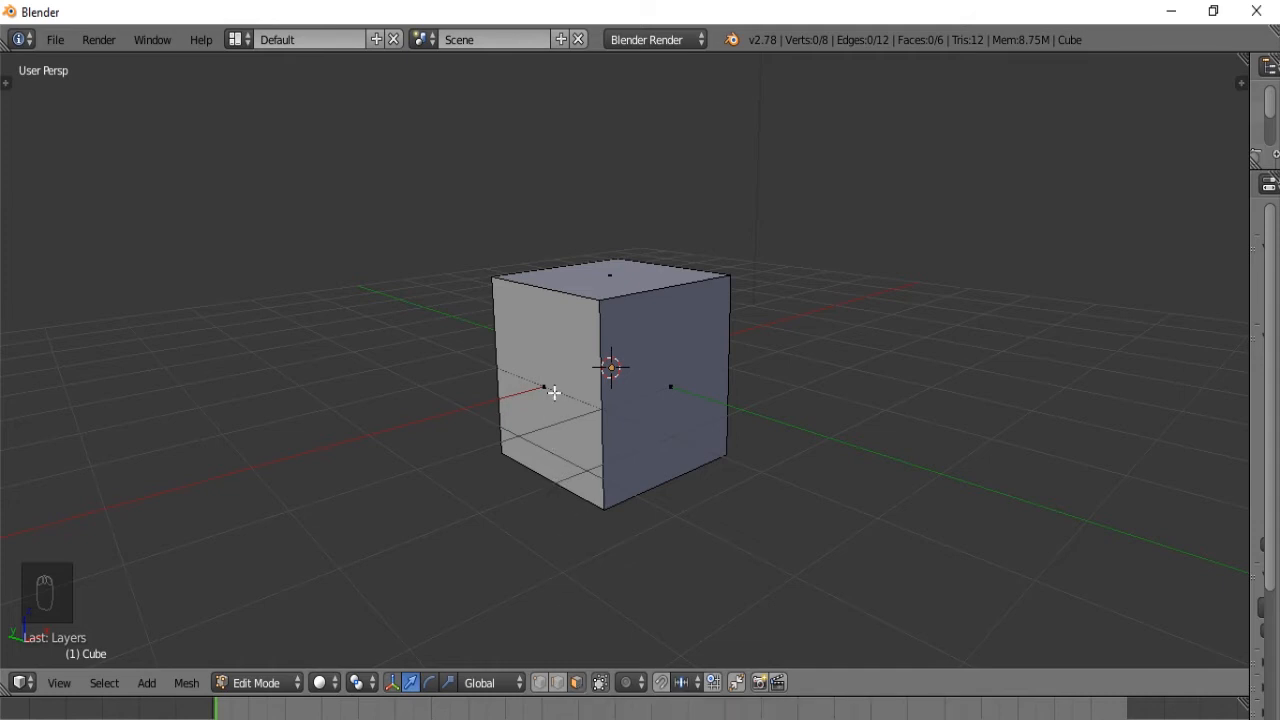
{"action": "mouse_move", "coordinate": [565, 376]}
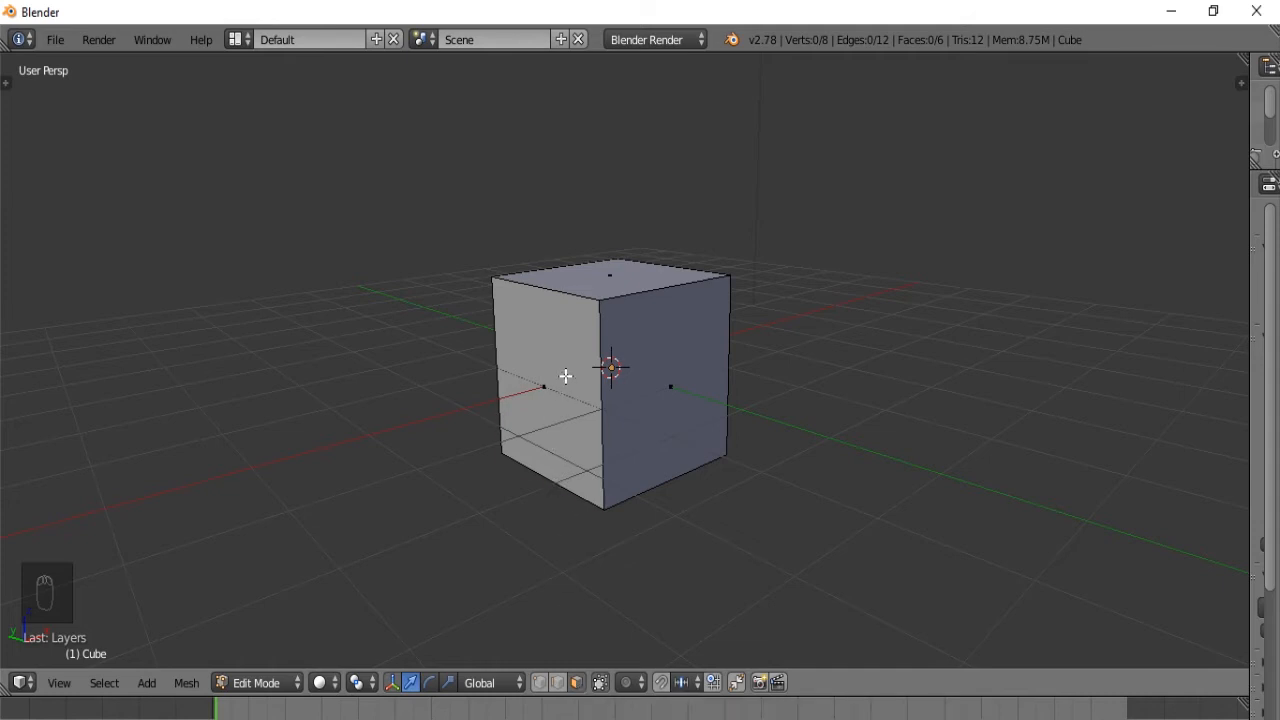
Step: Extrude a side face of the cube outward to lengthen the box
{"action": "key", "text": "e"}
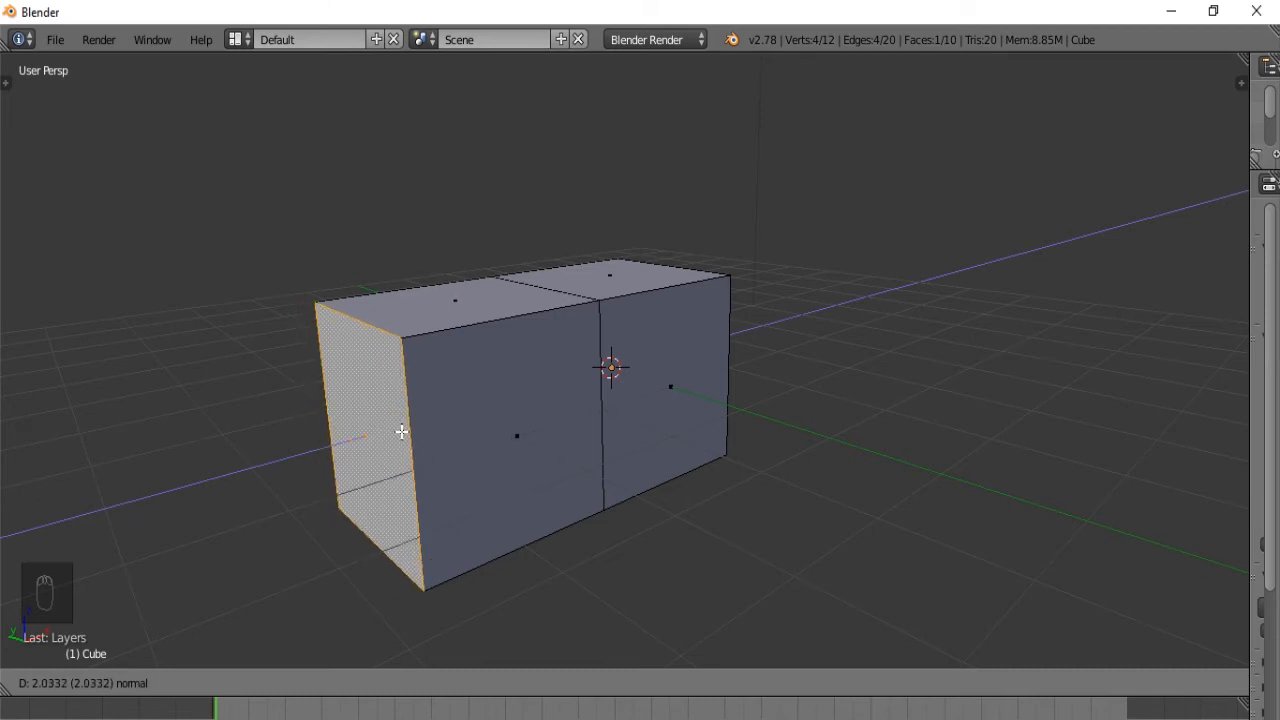
{"action": "left_click_drag", "start_coordinate": [400, 432], "coordinate": [357, 299]}
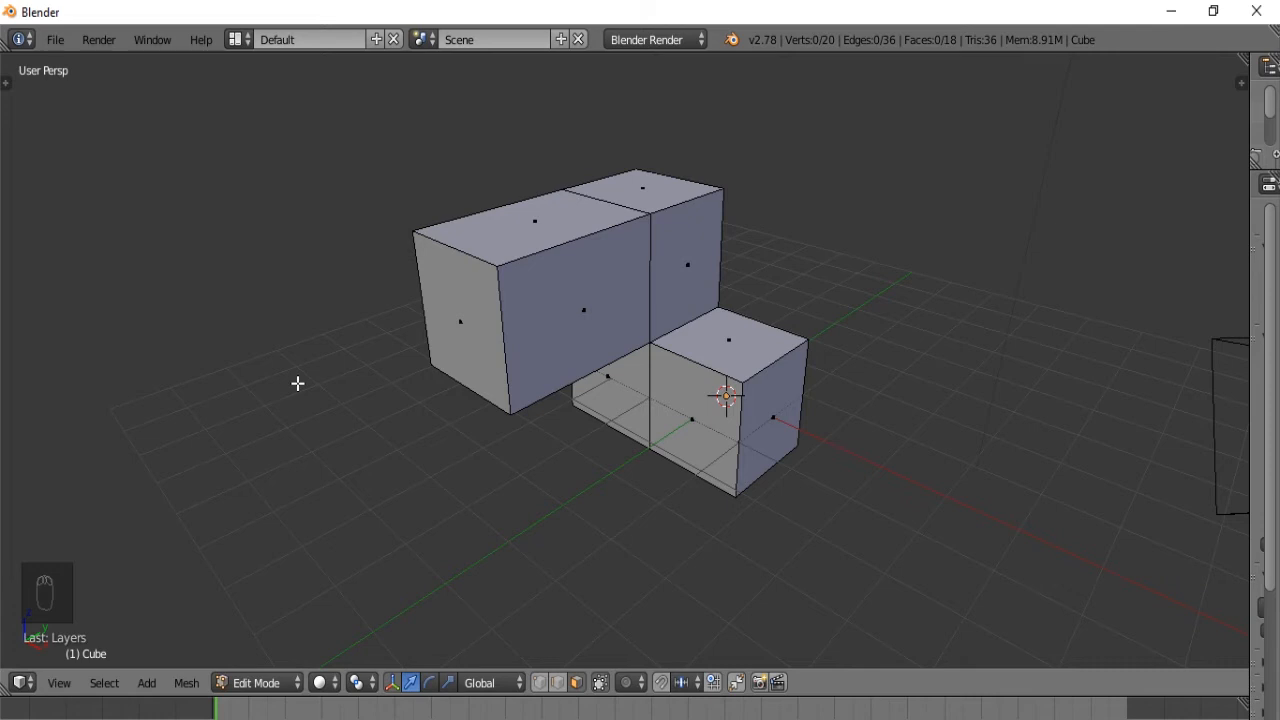
Step: Select the whole mesh, subdivide it, and undo the extra repeated subdivisions
{"action": "key", "text": "a"}
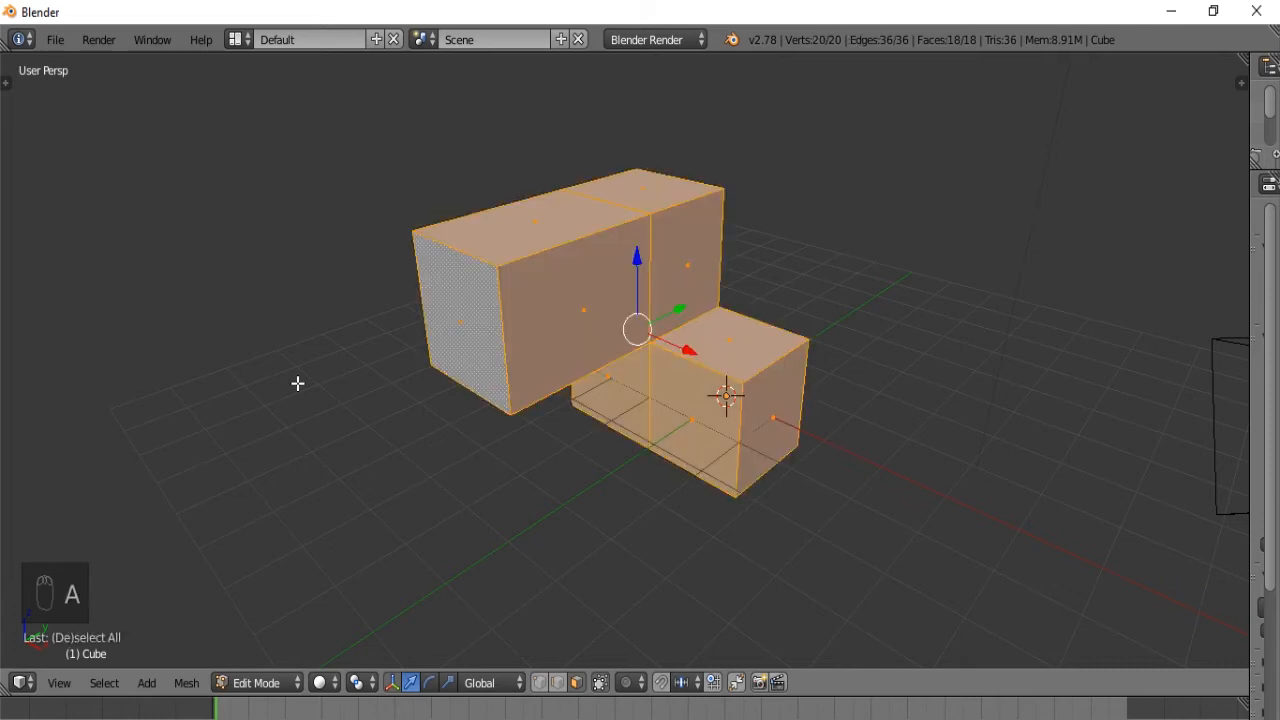
{"action": "key", "text": "w"}
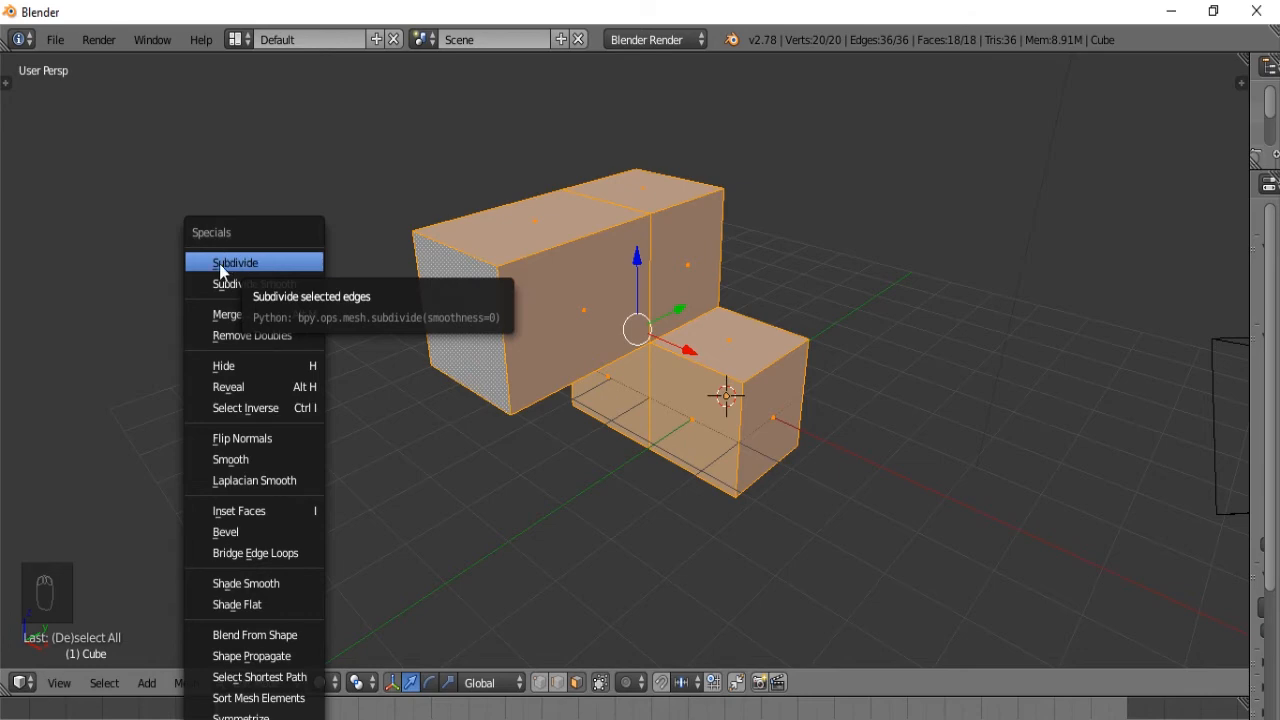
{"action": "left_click", "coordinate": [234, 262]}
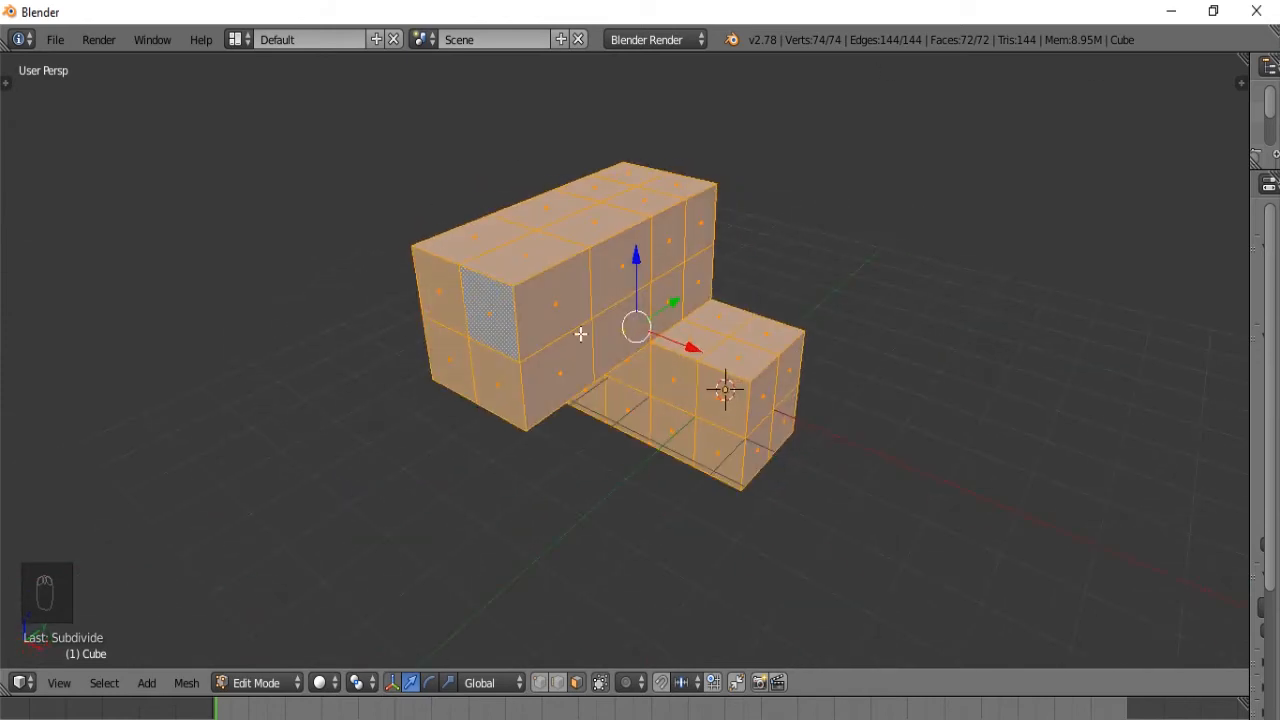
{"action": "key", "text": "w"}
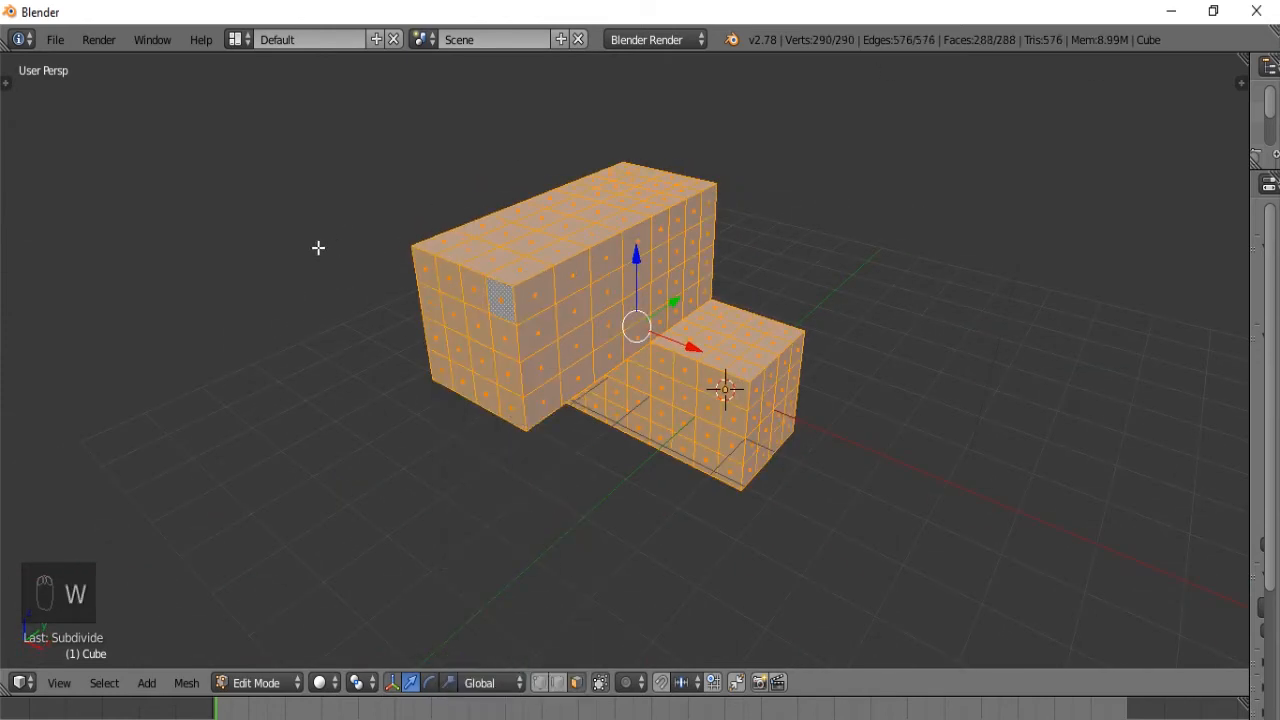
{"action": "key", "text": "w"}
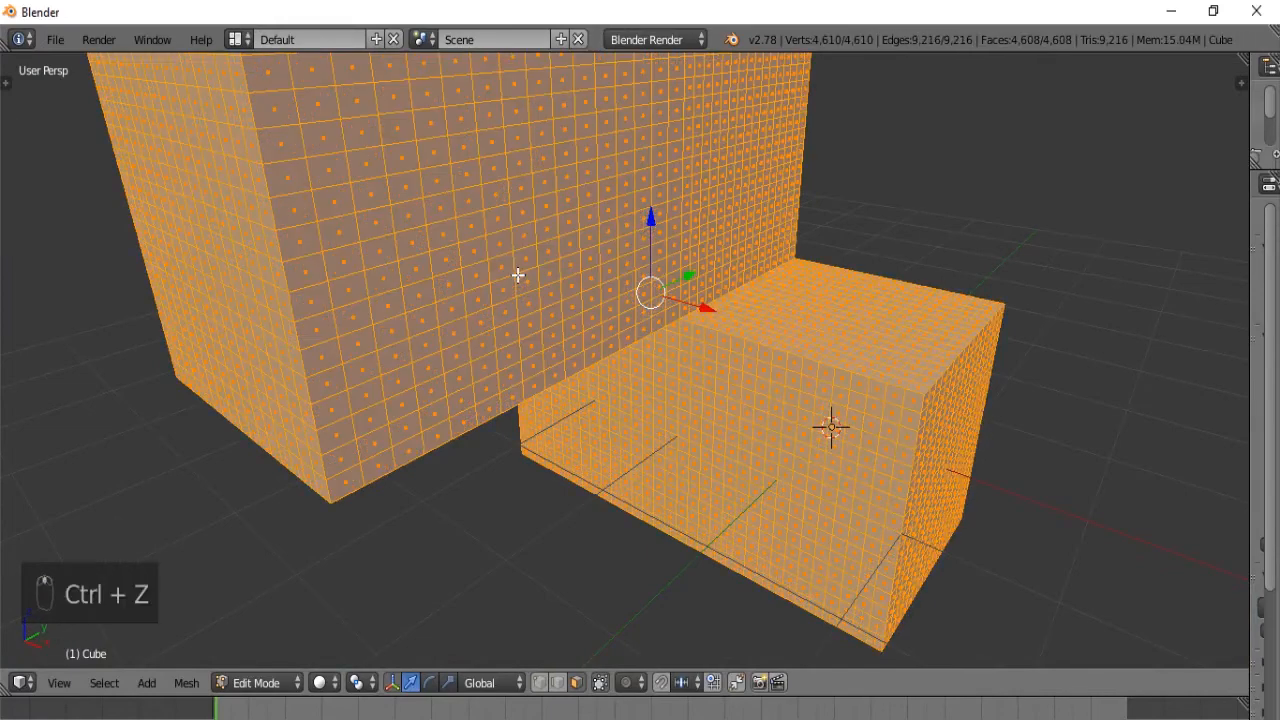
{"action": "key", "text": "ctrl+z"}
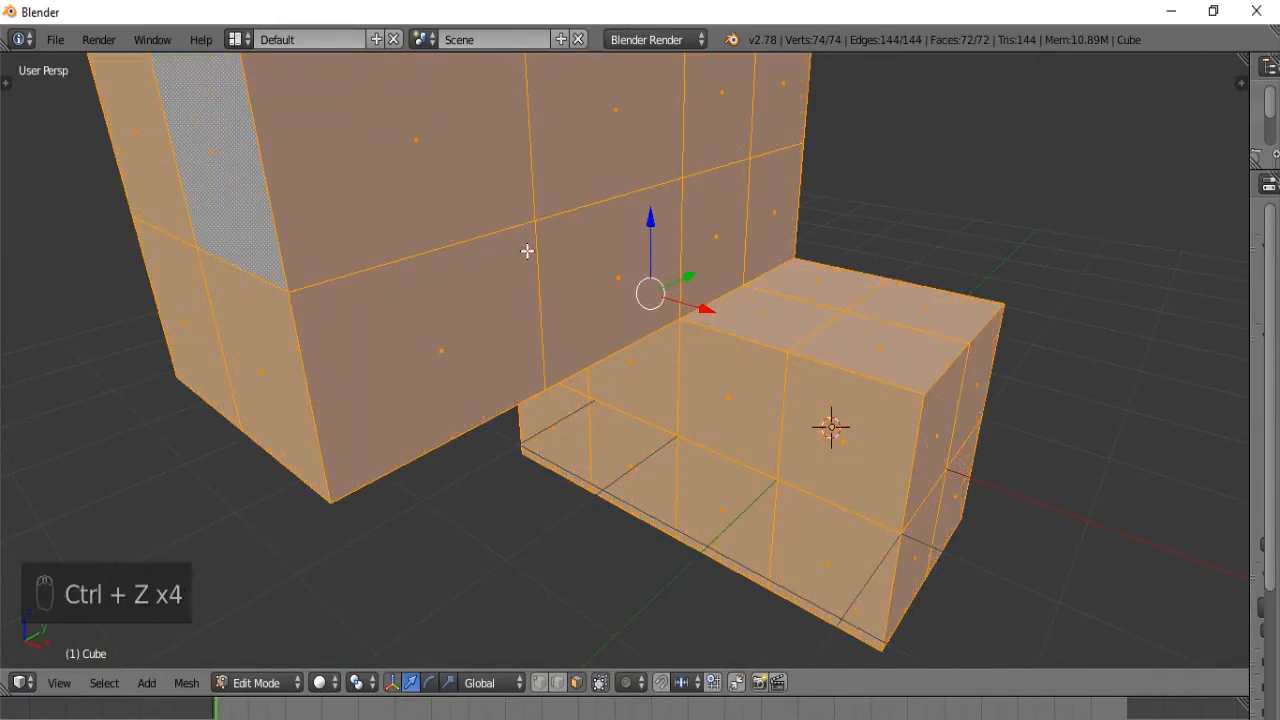
Step: Undo to the plain block, subdivide its top face into a fine grid, and extrude a thin stick upward
{"action": "key", "text": "ctrl+z"}
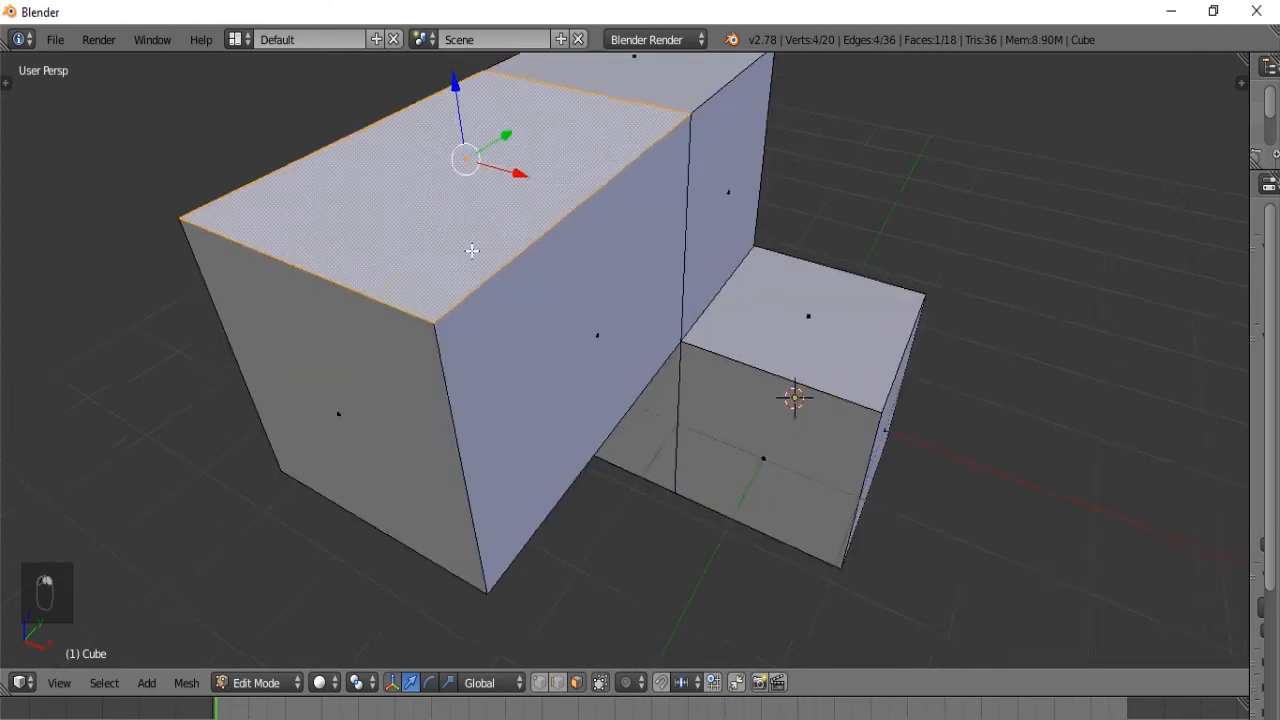
{"action": "key", "text": "w"}
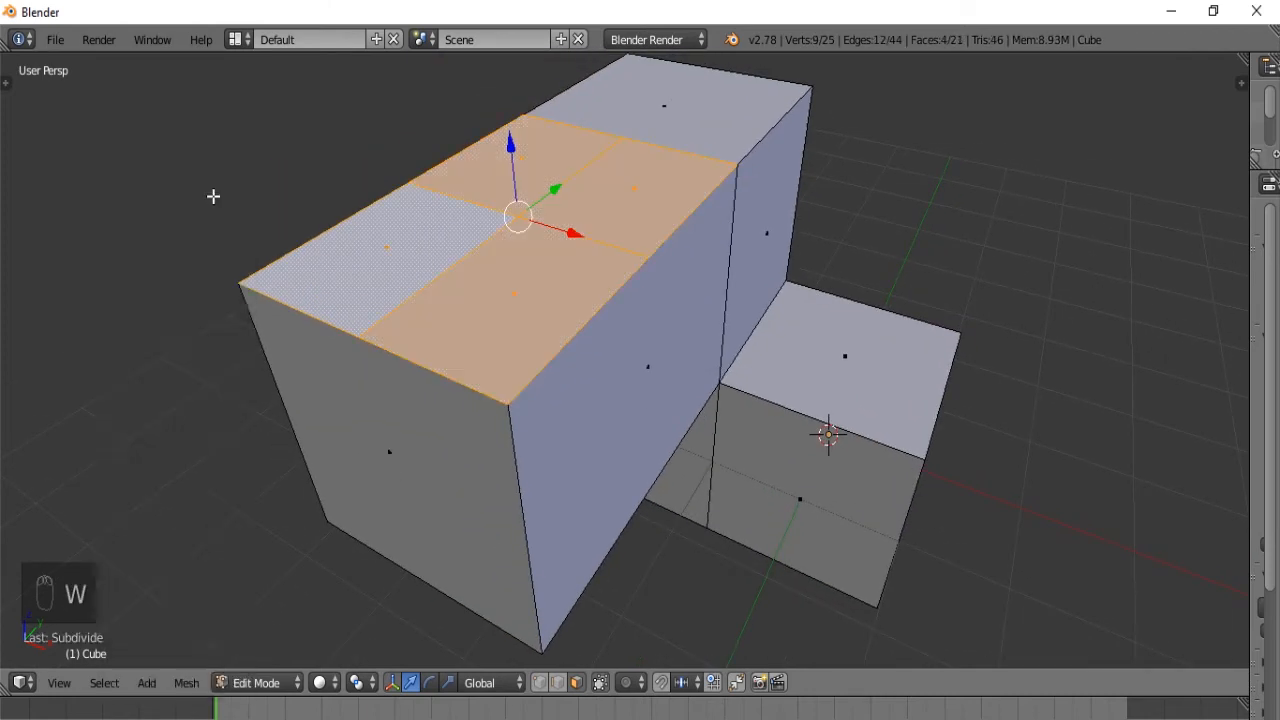
{"action": "key", "text": "W"}
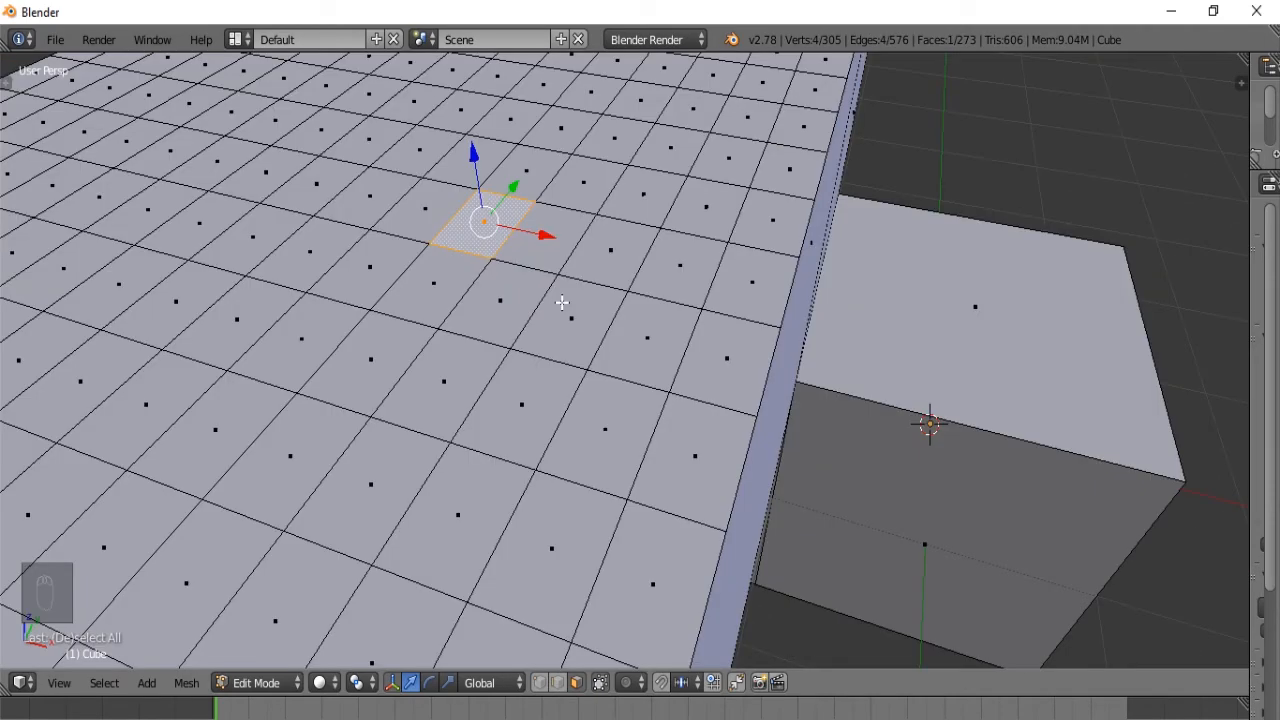
{"action": "mouse_move", "coordinate": [548, 277]}
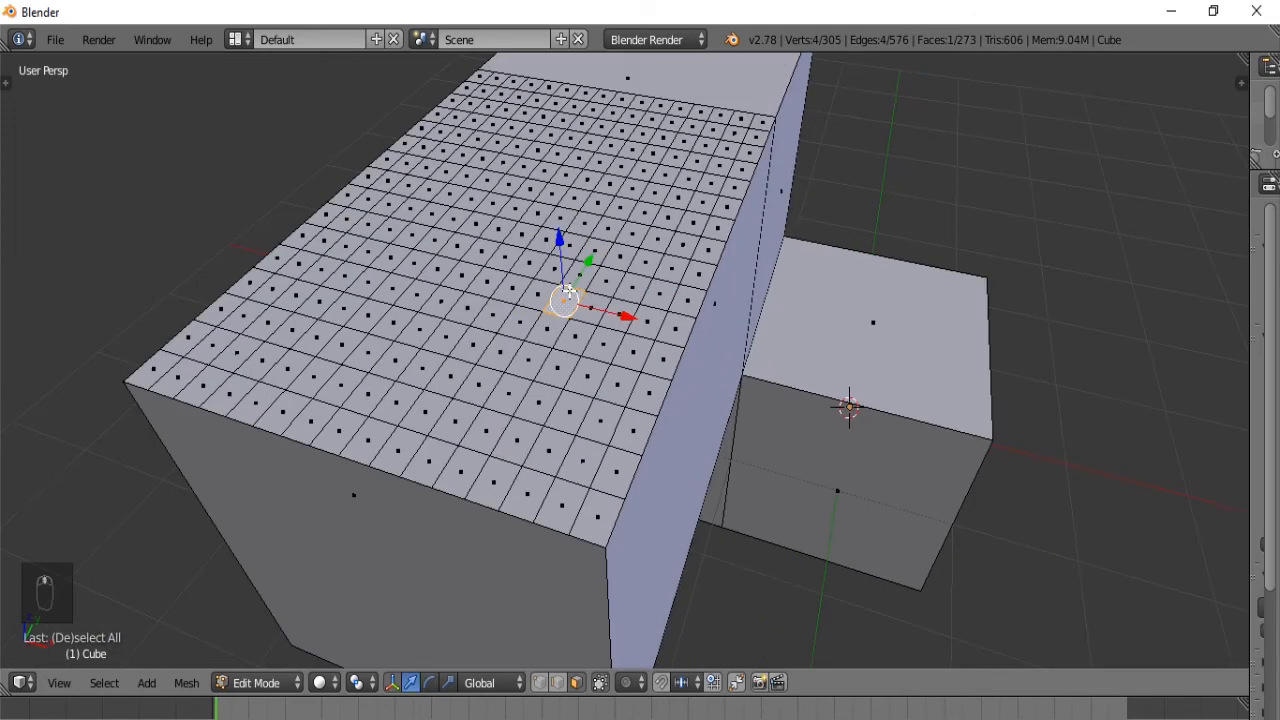
{"action": "key", "text": "e"}
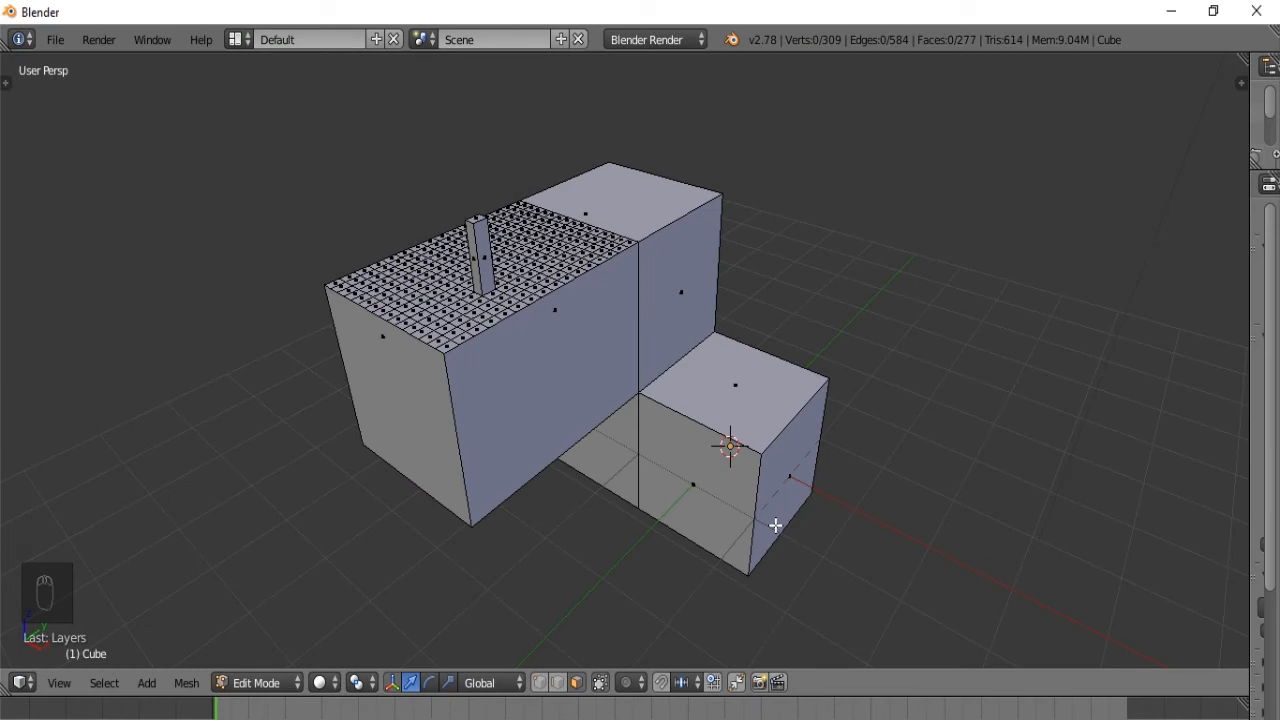
{"action": "key", "text": "c"}
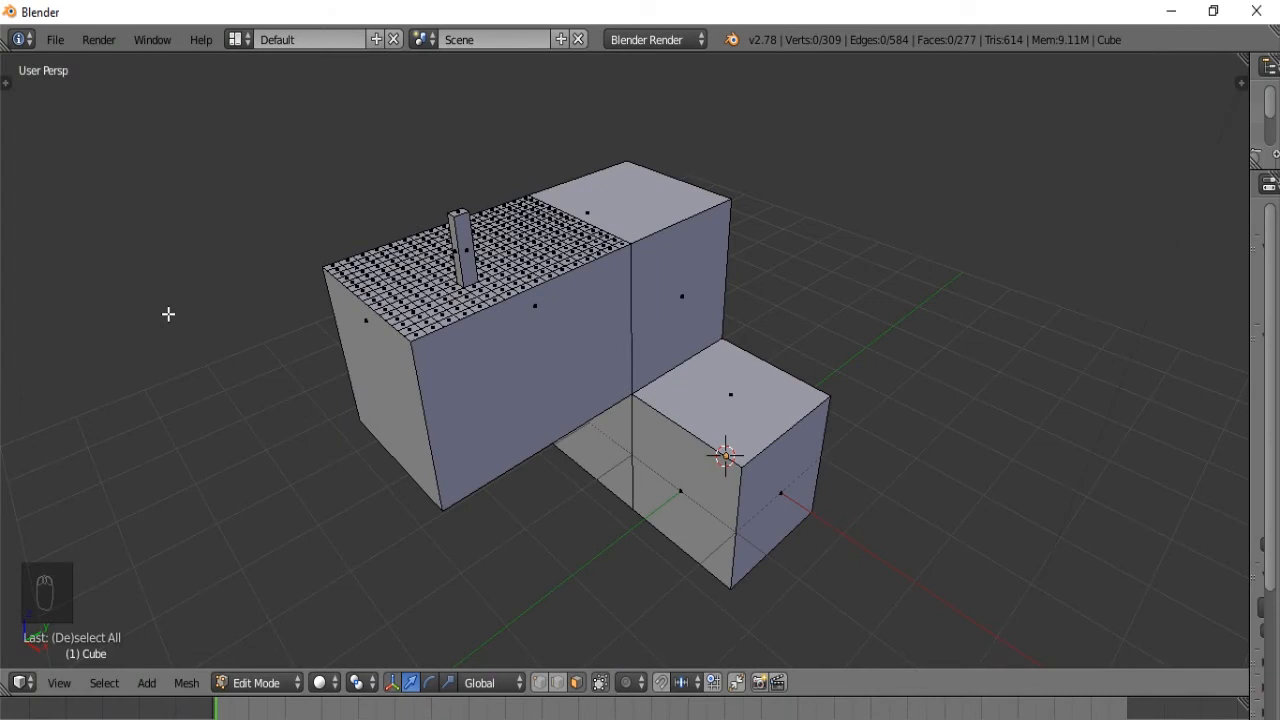
{"action": "key", "text": "b"}
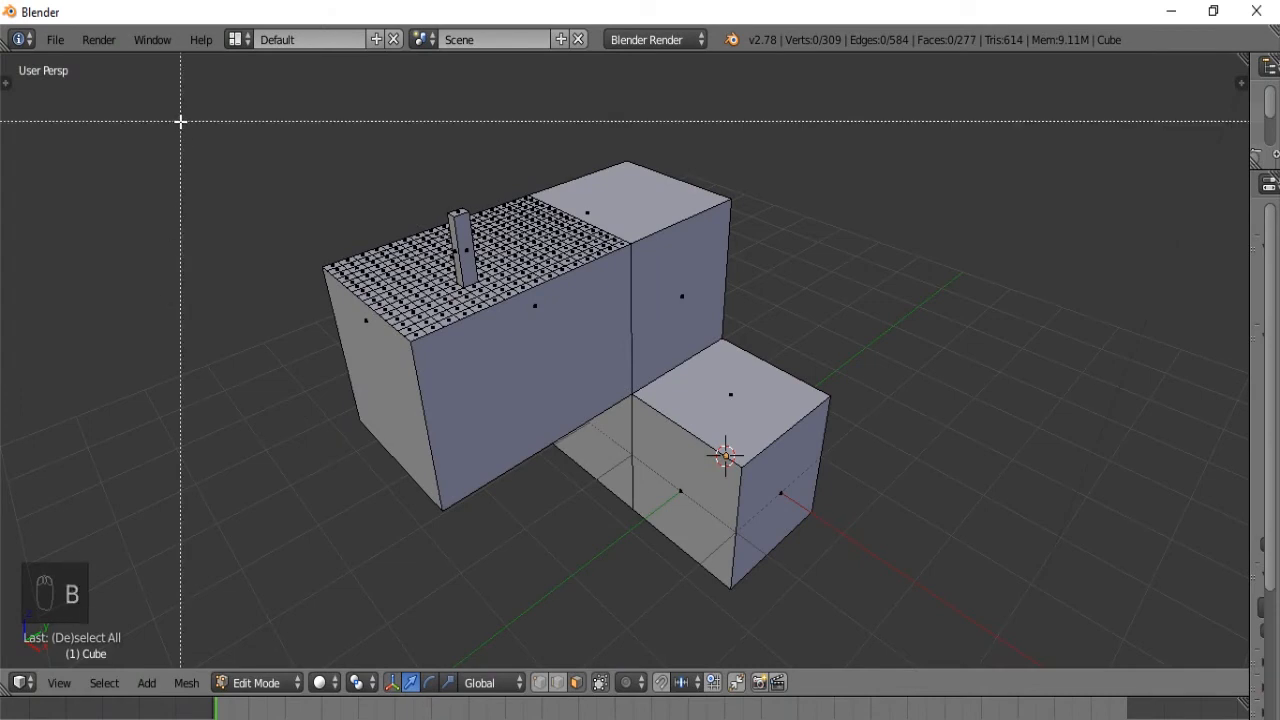
{"action": "left_click_drag", "start_coordinate": [180, 120], "coordinate": [509, 338]}
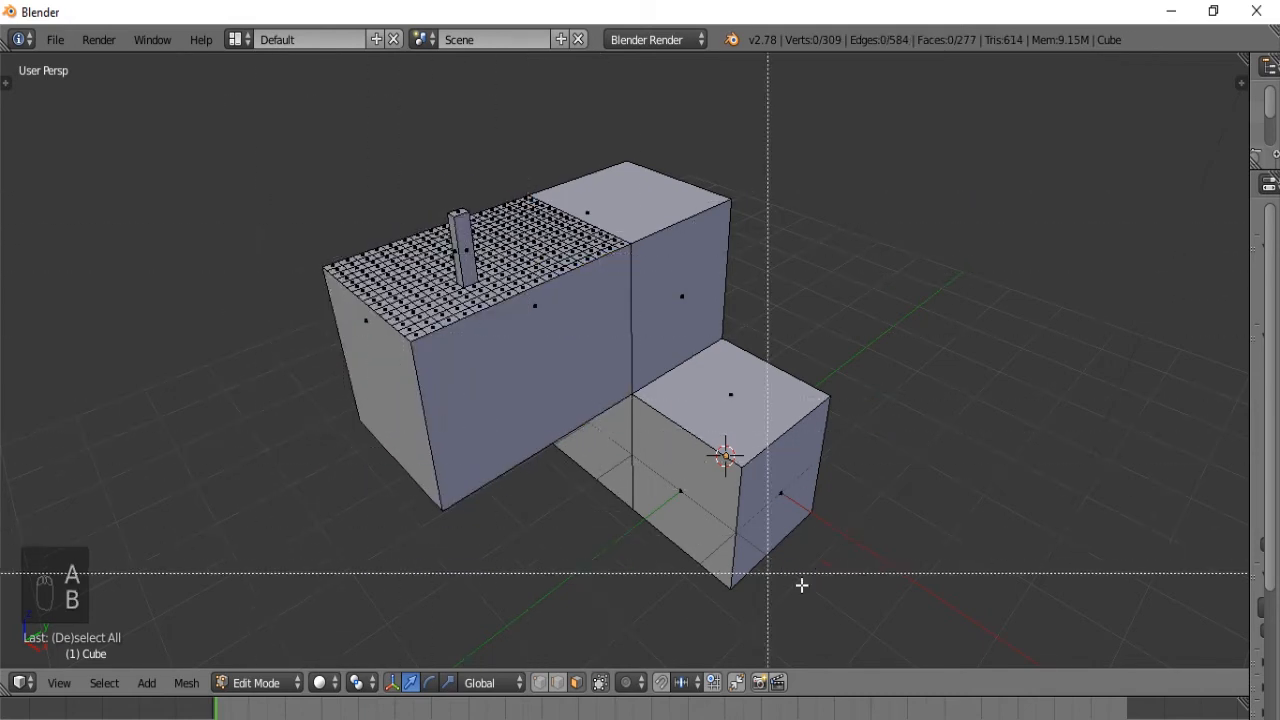
{"action": "key", "text": "a"}
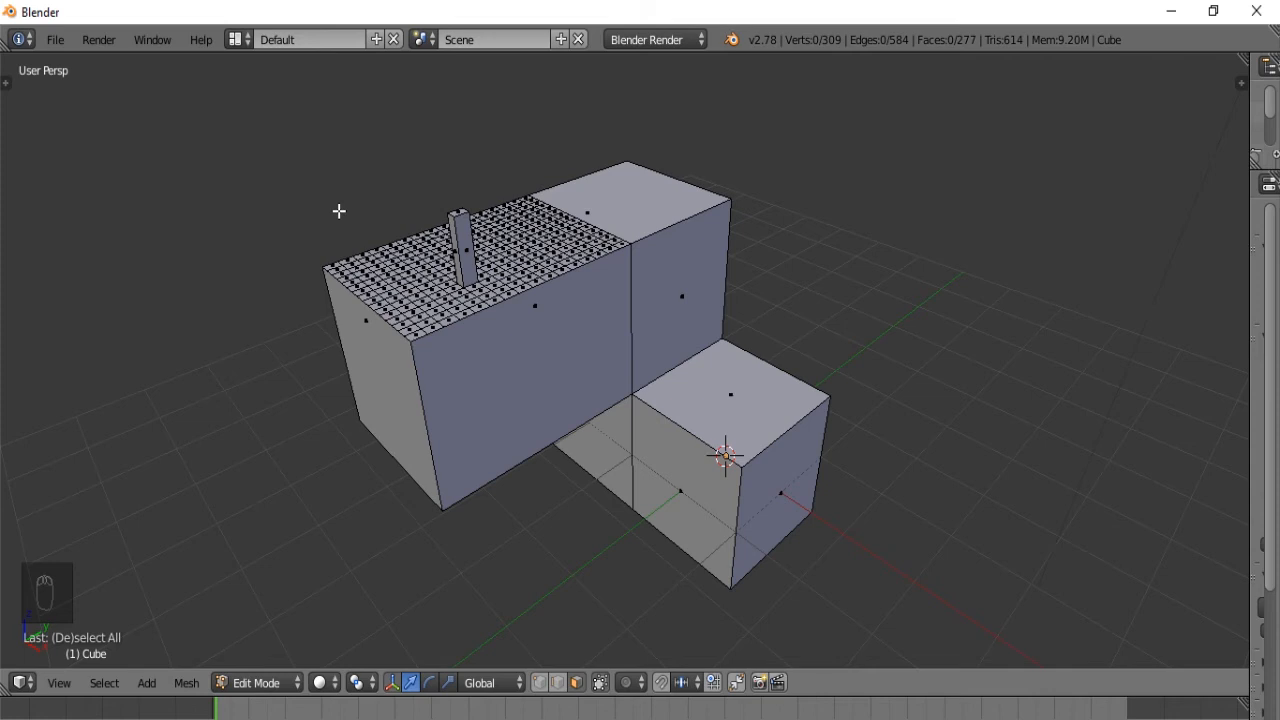
Step: Cycle through Edge, Vertex and Face select modes, then pick one small face on the top grid
{"action": "key", "text": "ctrl+tab"}
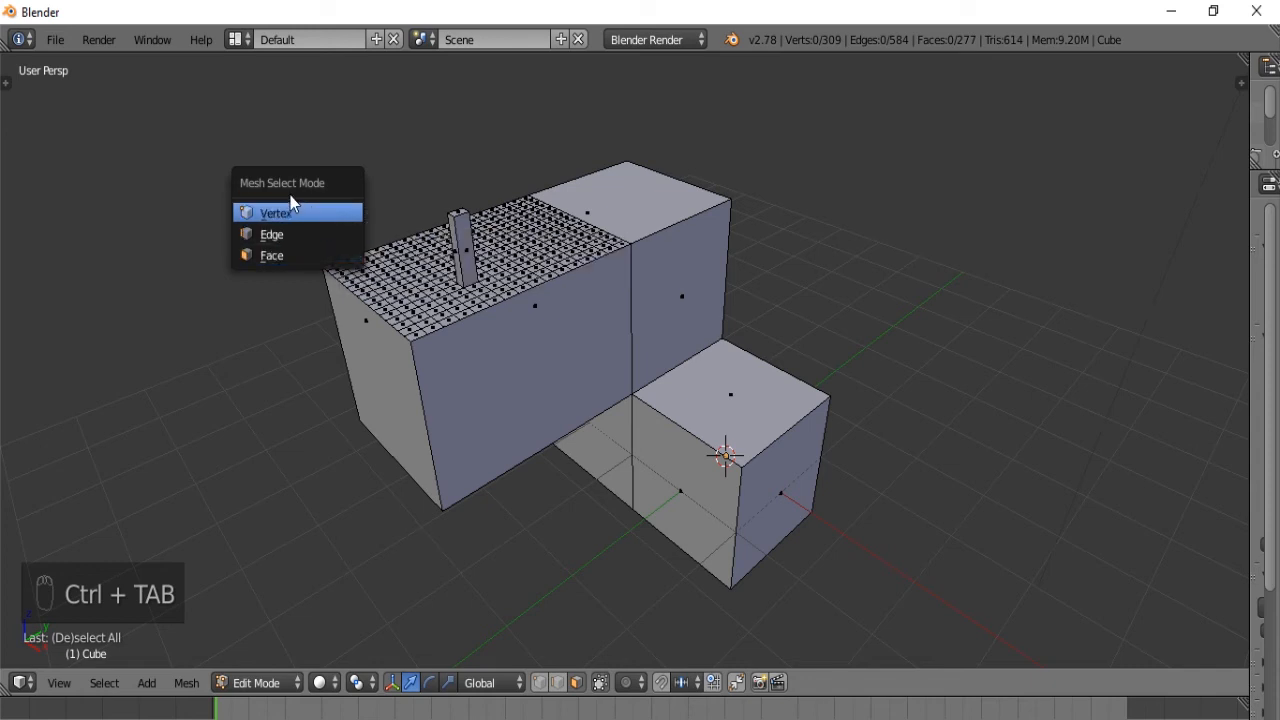
{"action": "mouse_move", "coordinate": [285, 234]}
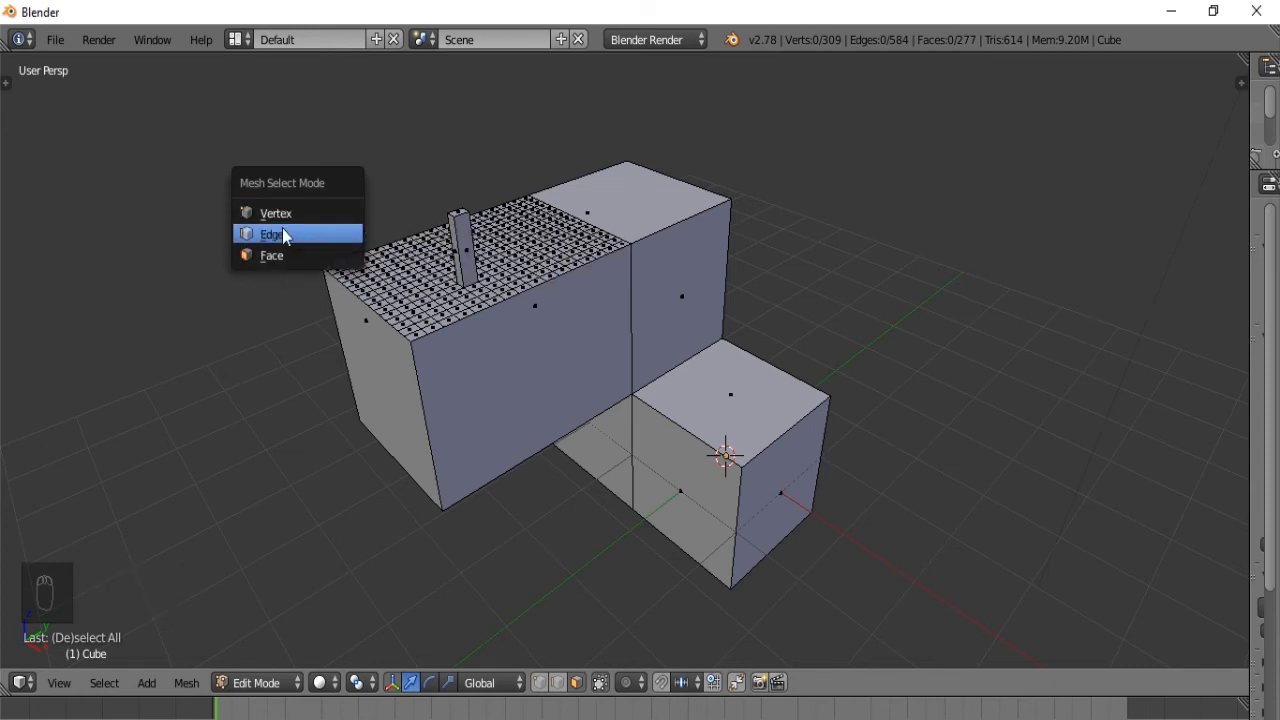
{"action": "left_click", "coordinate": [271, 234]}
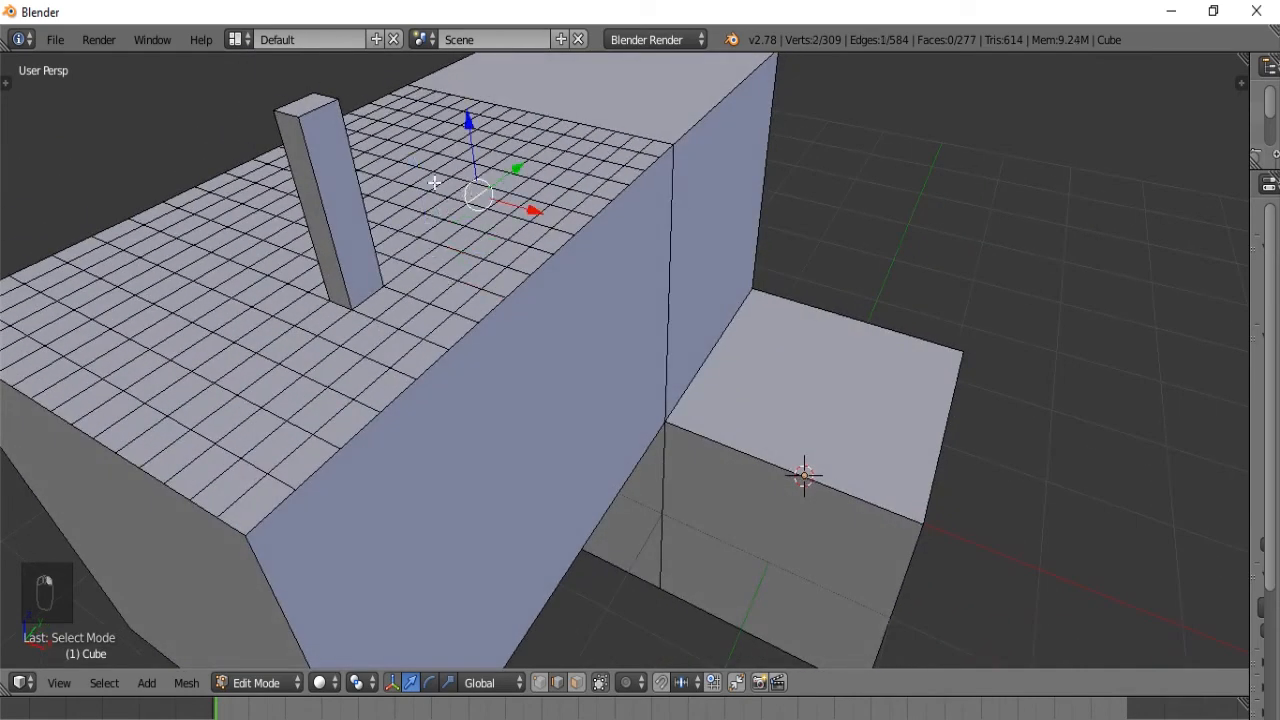
{"action": "key", "text": "ctrl+tab"}
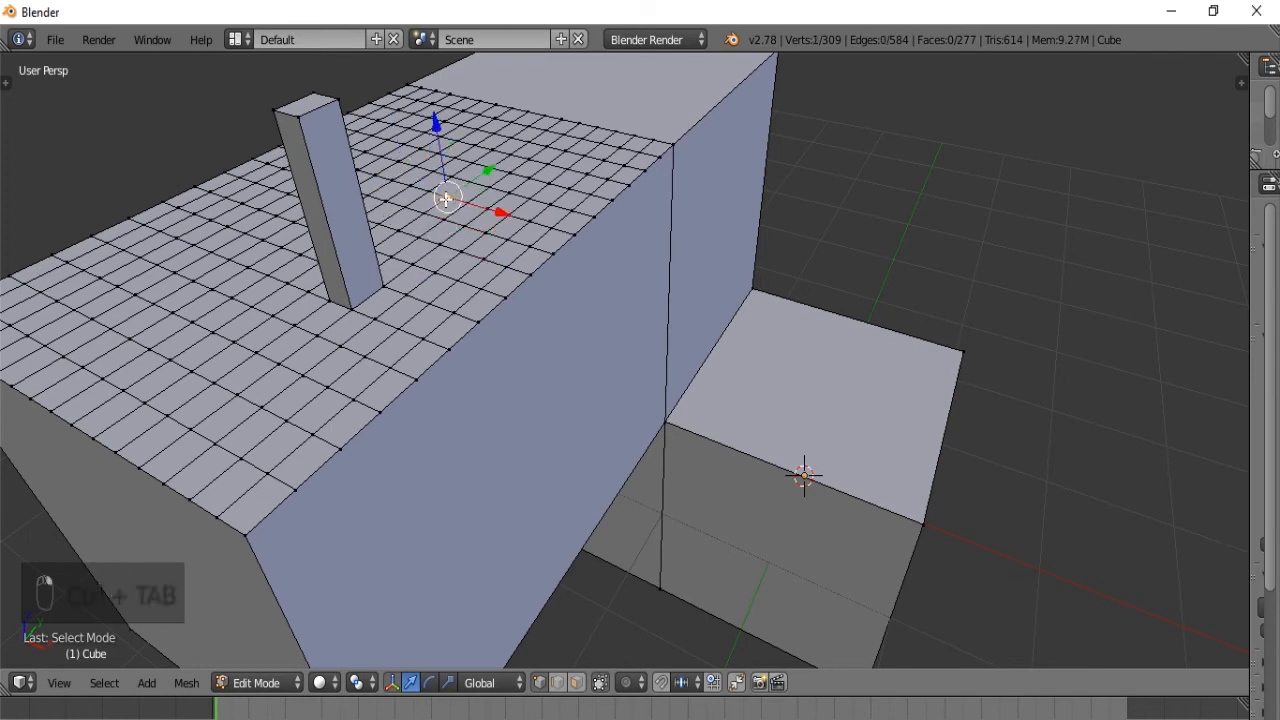
{"action": "key", "text": "ctrl+tab"}
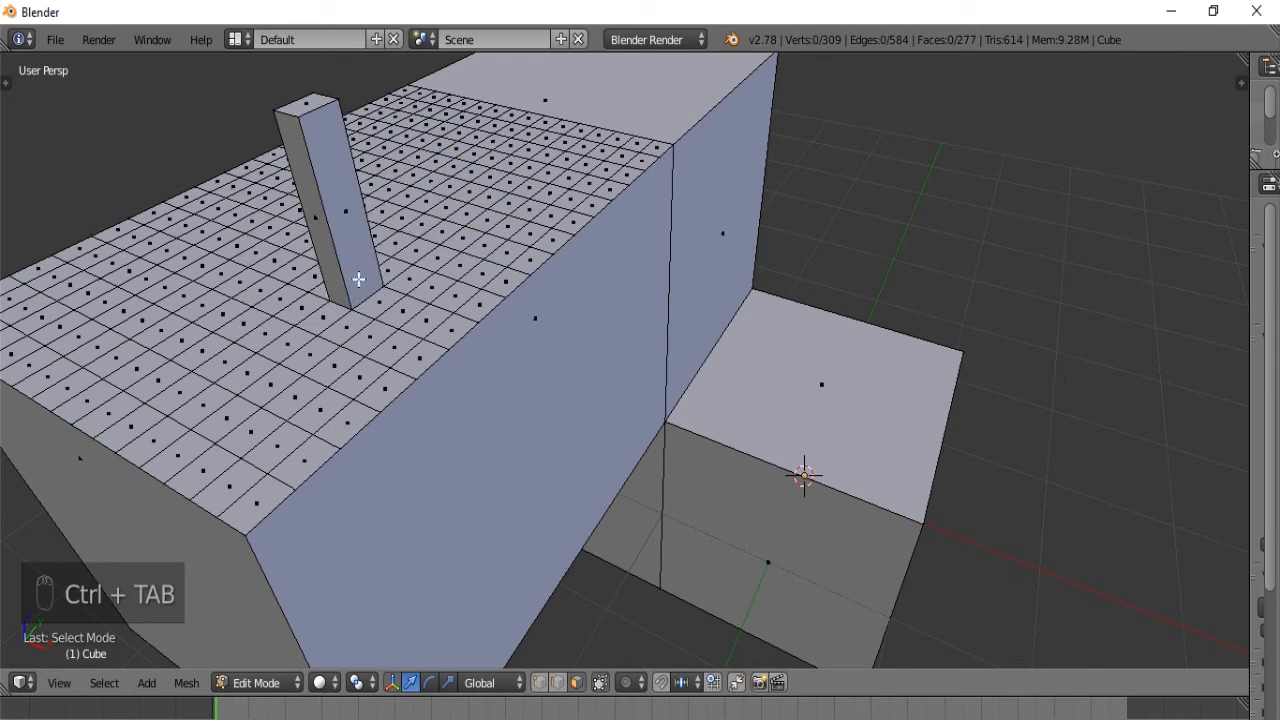
{"action": "left_click", "coordinate": [450, 205]}
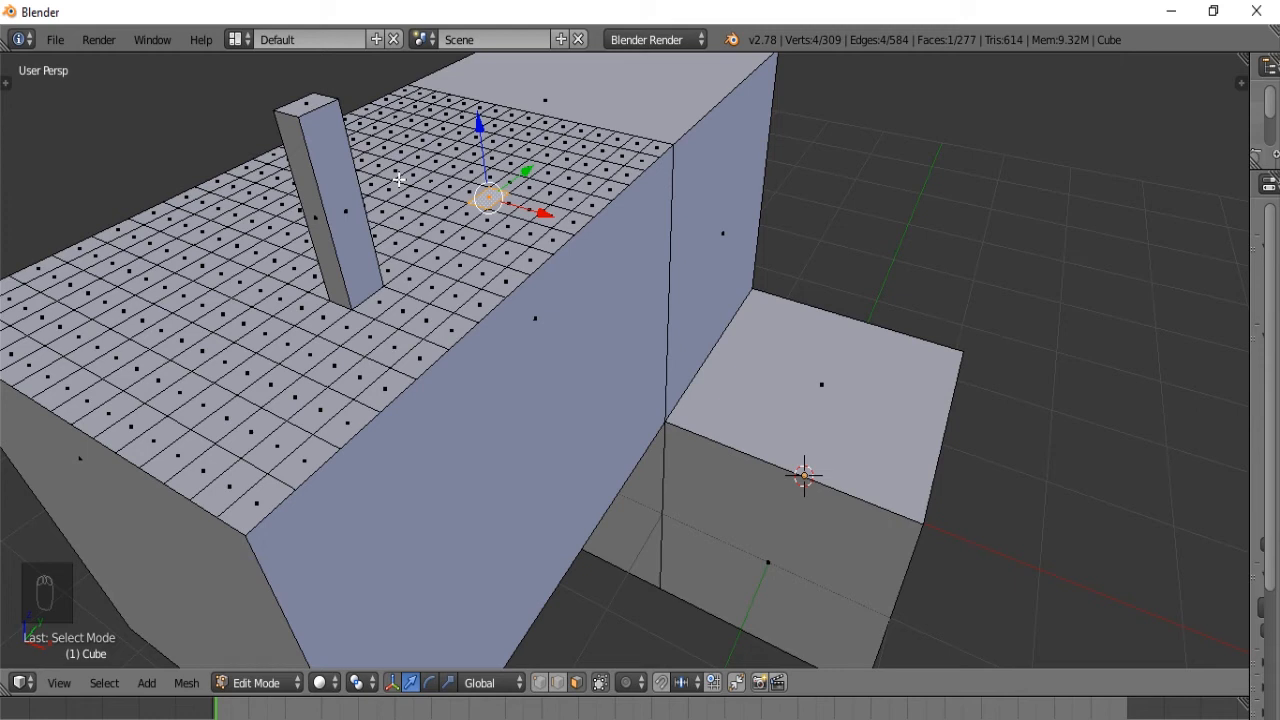
Step: Deselect all mesh elements before adding loop cuts
{"action": "key", "text": "a"}
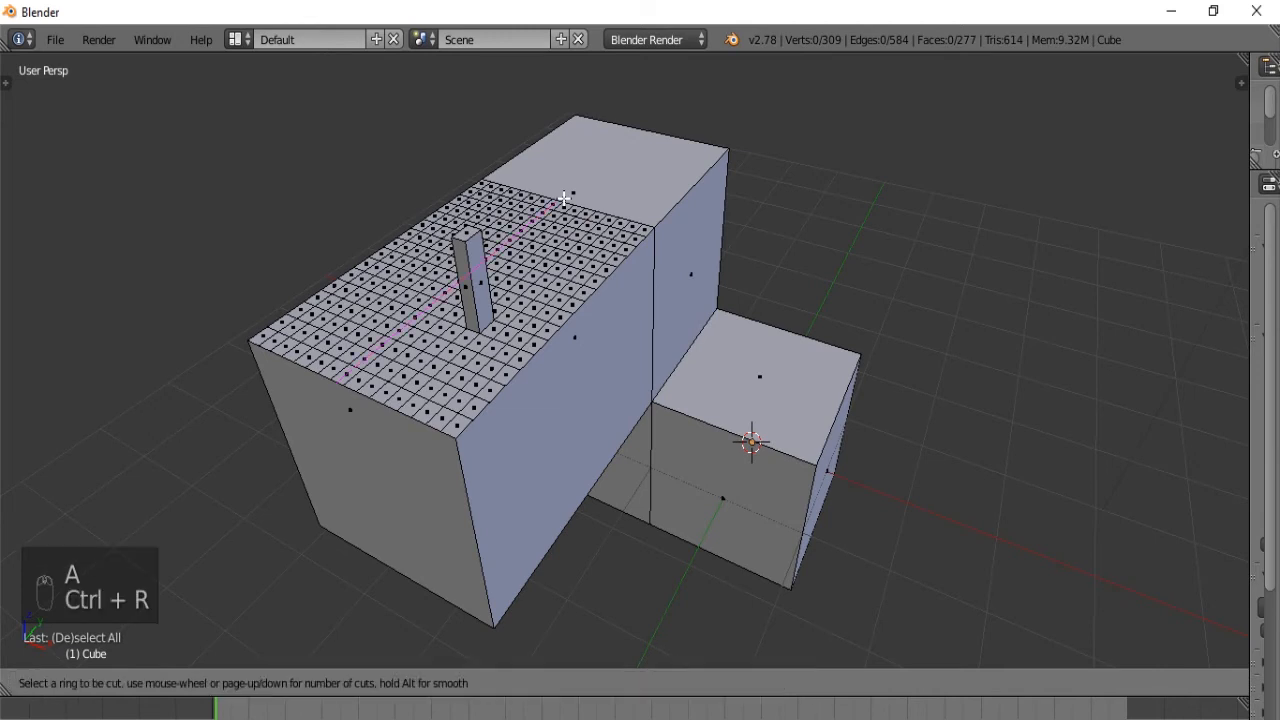
{"action": "mouse_move", "coordinate": [531, 432]}
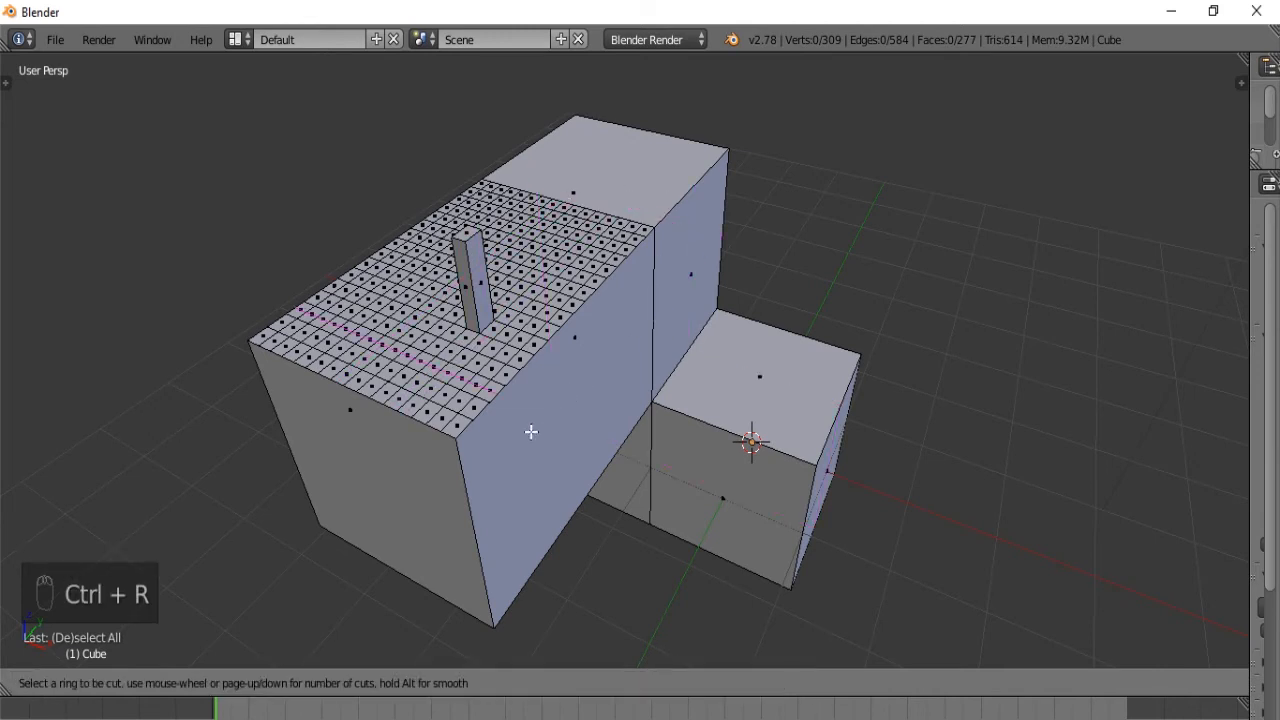
{"action": "mouse_move", "coordinate": [603, 151]}
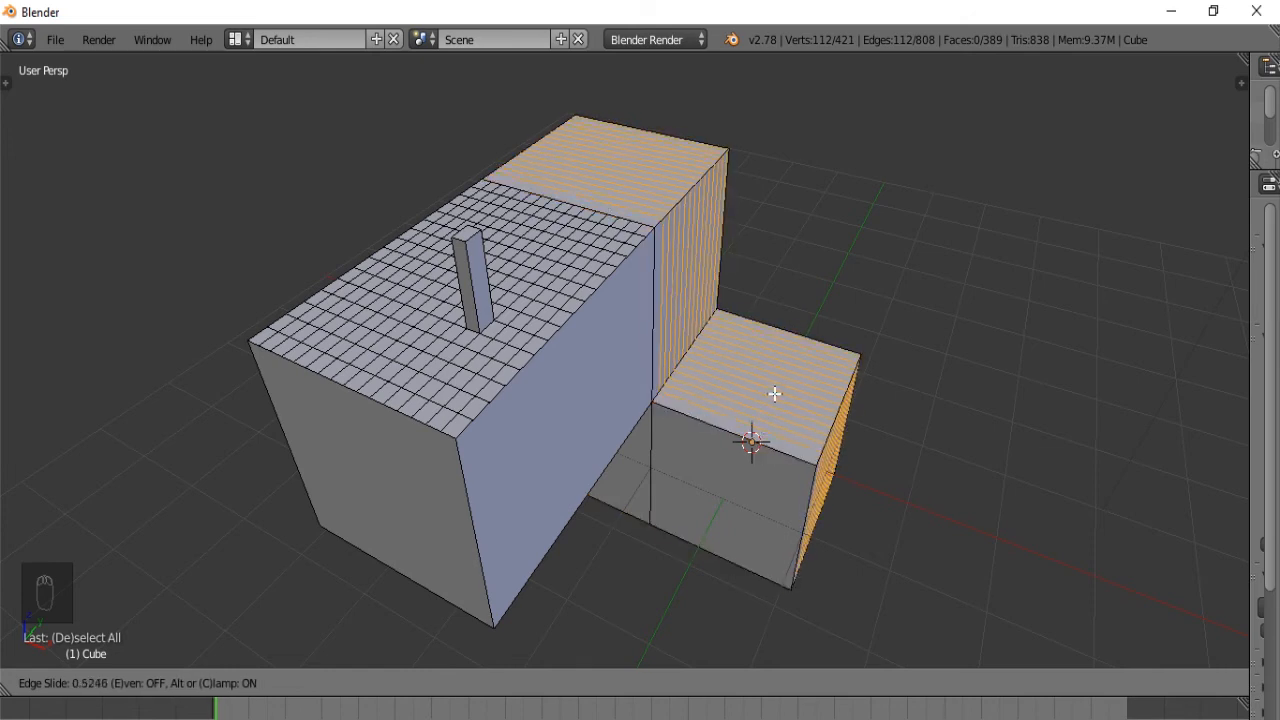
{"action": "mouse_move", "coordinate": [780, 397]}
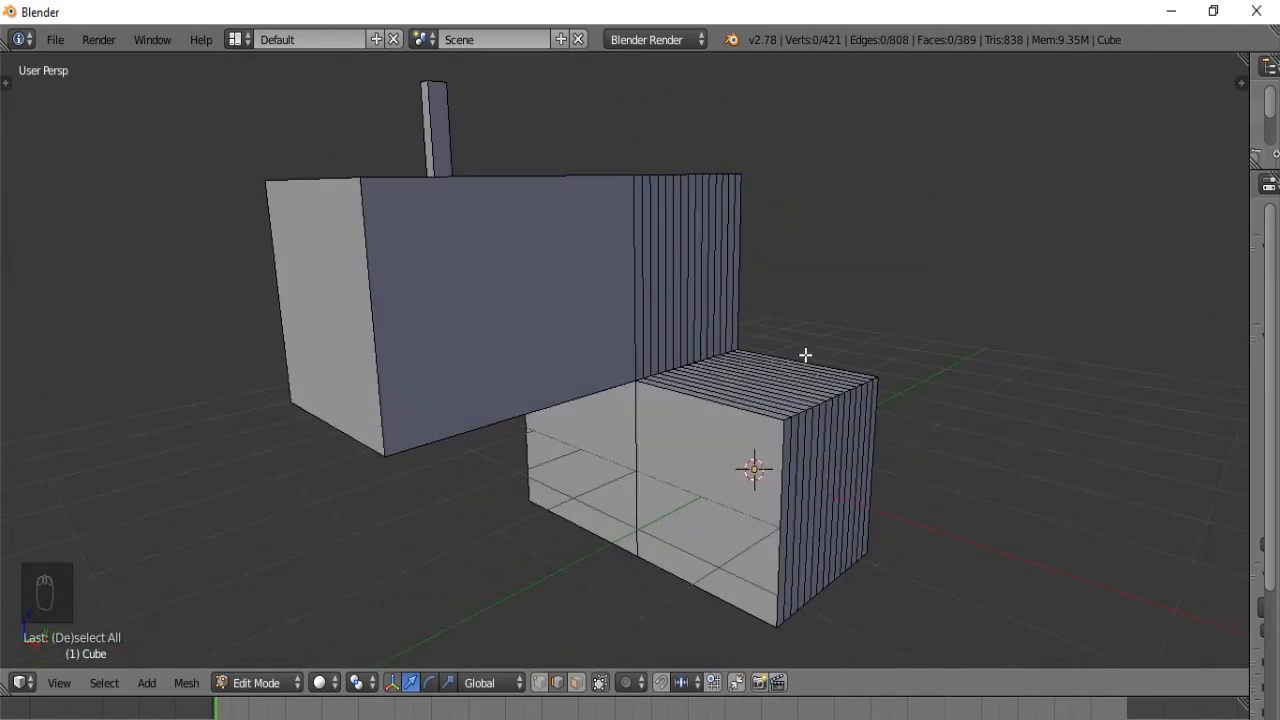
Step: Return to Object Mode and set the block's origin to its center of mass
{"action": "key", "text": "shift+1"}
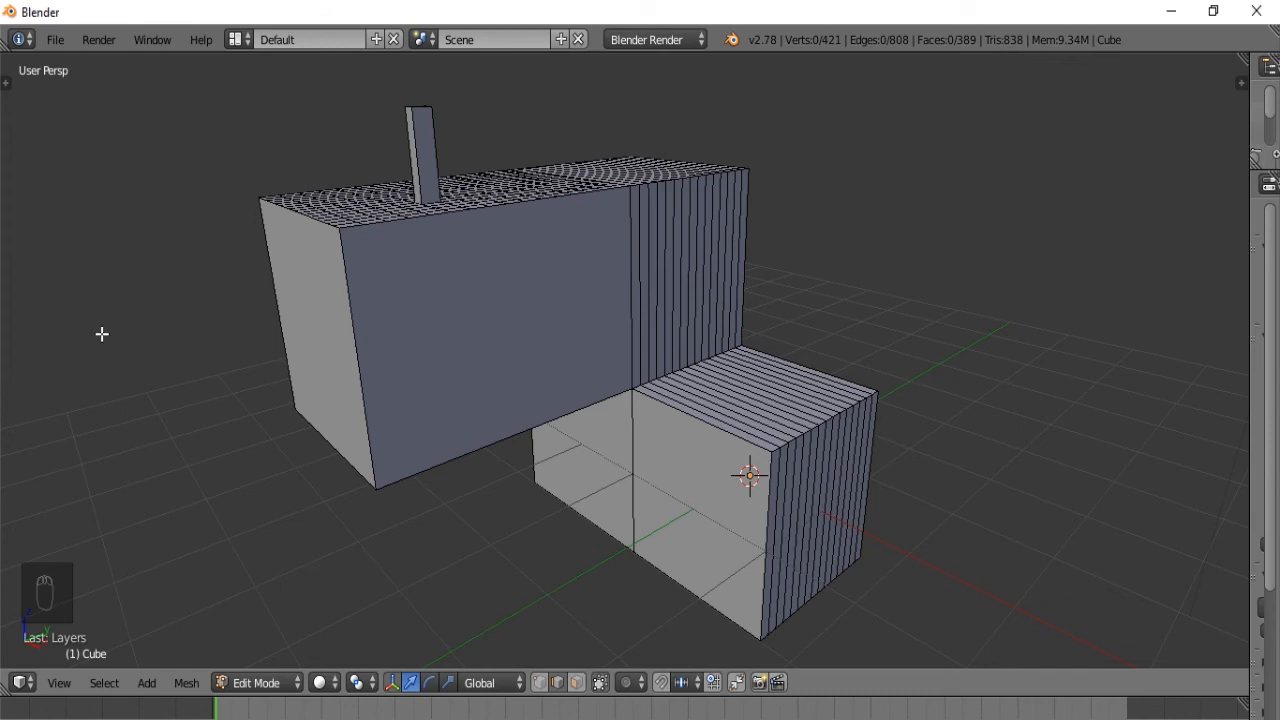
{"action": "key", "text": "Tab"}
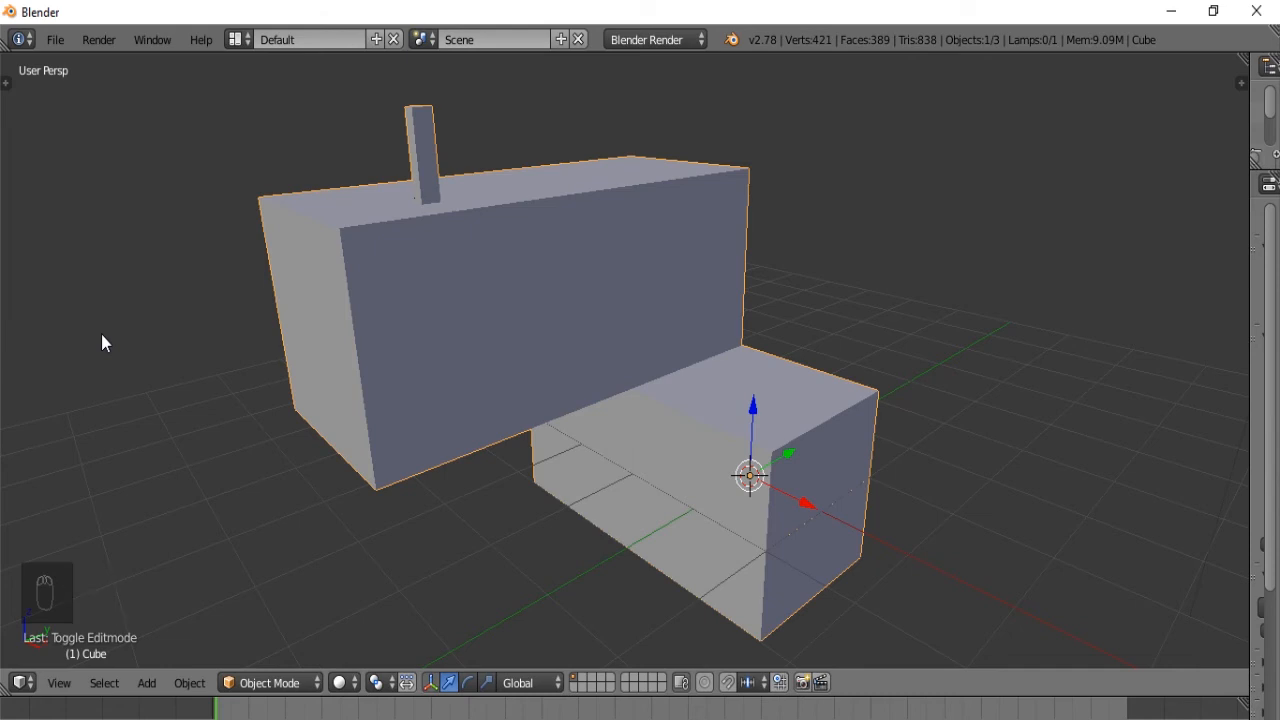
{"action": "key", "text": "ctrl+alt+shift+c"}
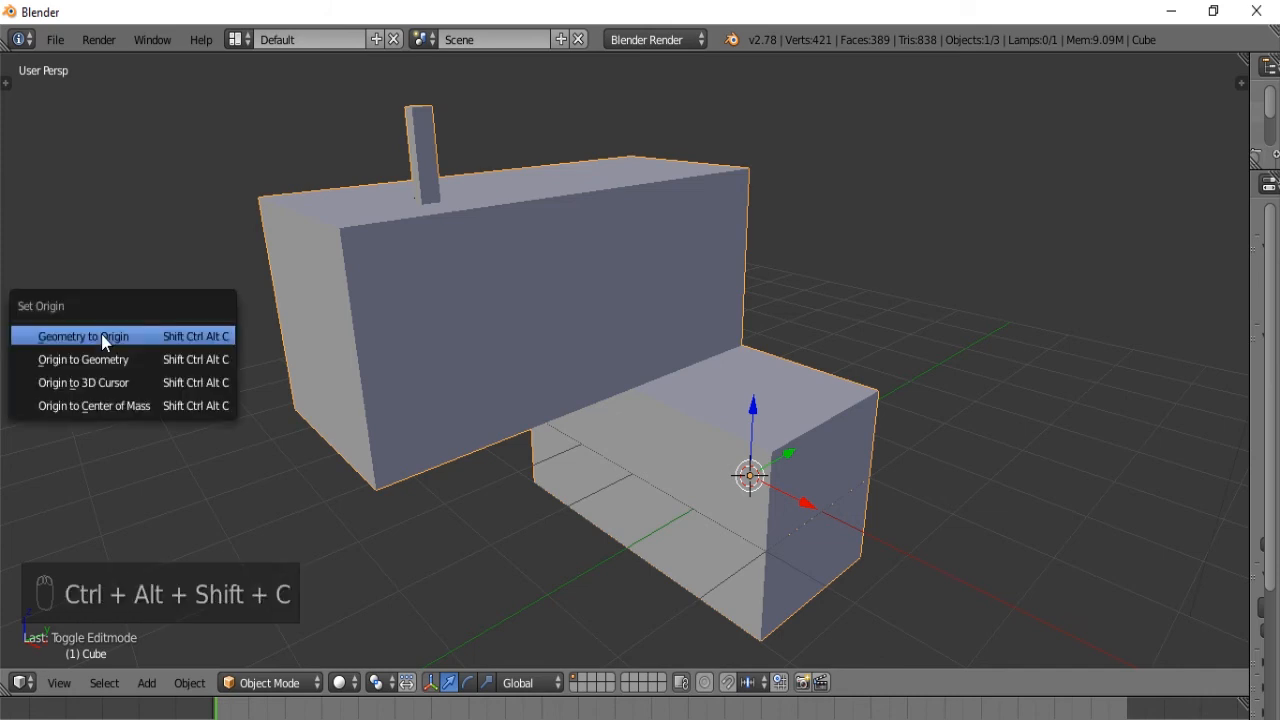
{"action": "mouse_move", "coordinate": [83, 359]}
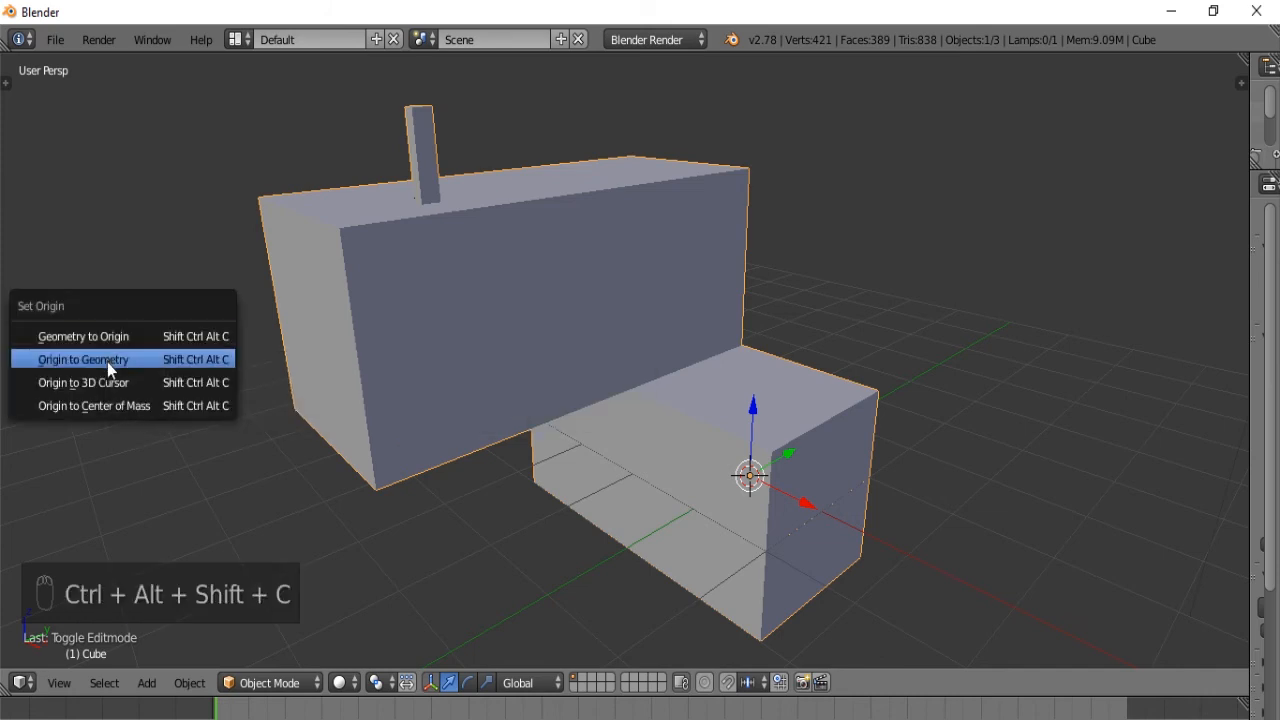
{"action": "mouse_move", "coordinate": [110, 382]}
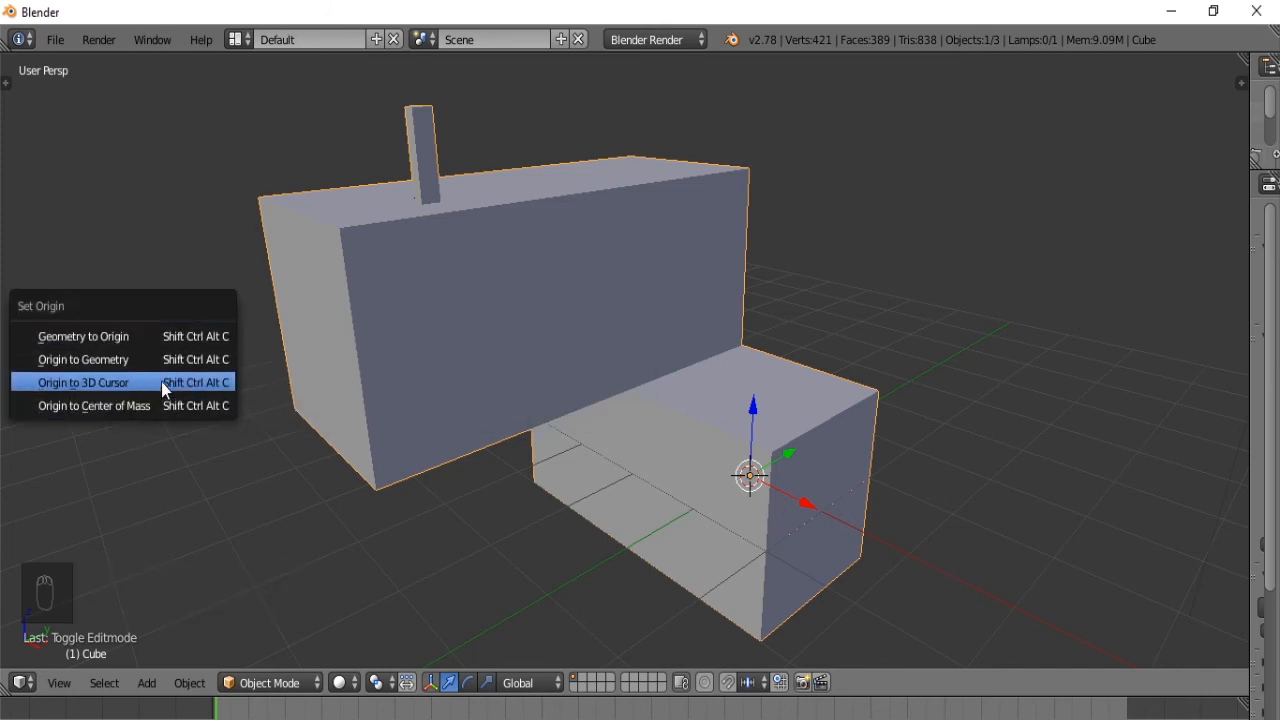
{"action": "mouse_move", "coordinate": [85, 336]}
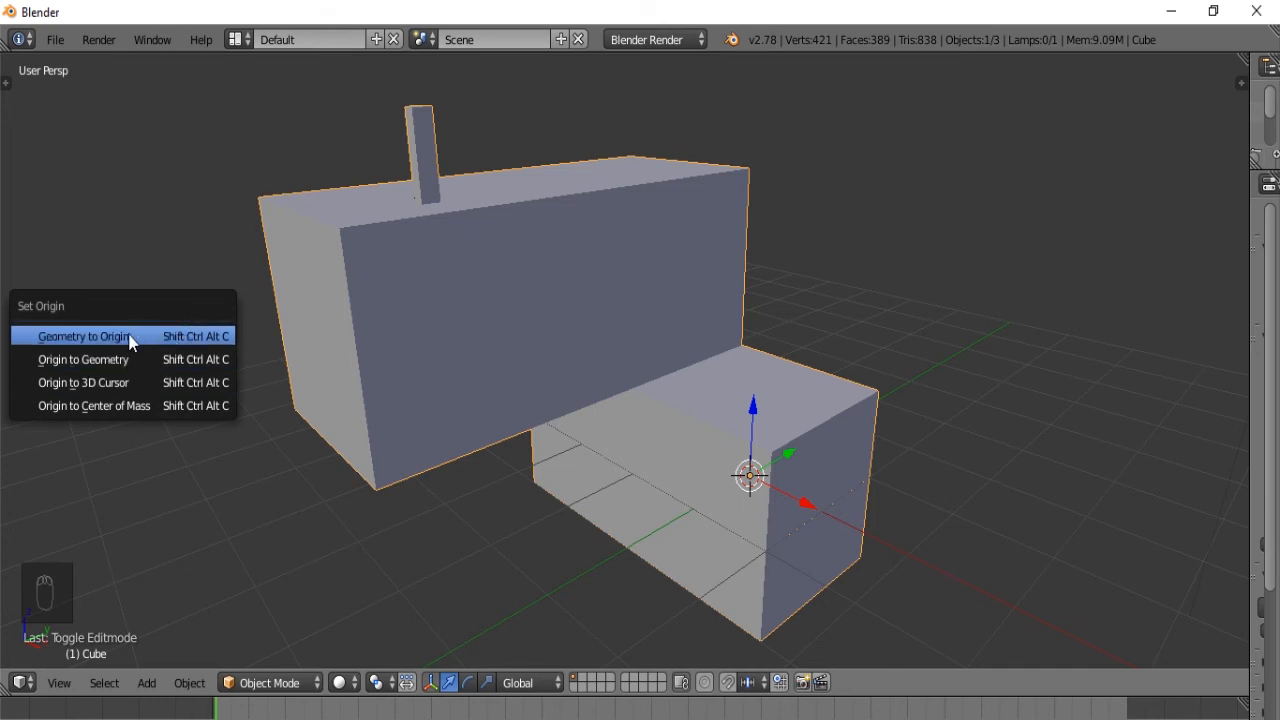
{"action": "mouse_move", "coordinate": [83, 359]}
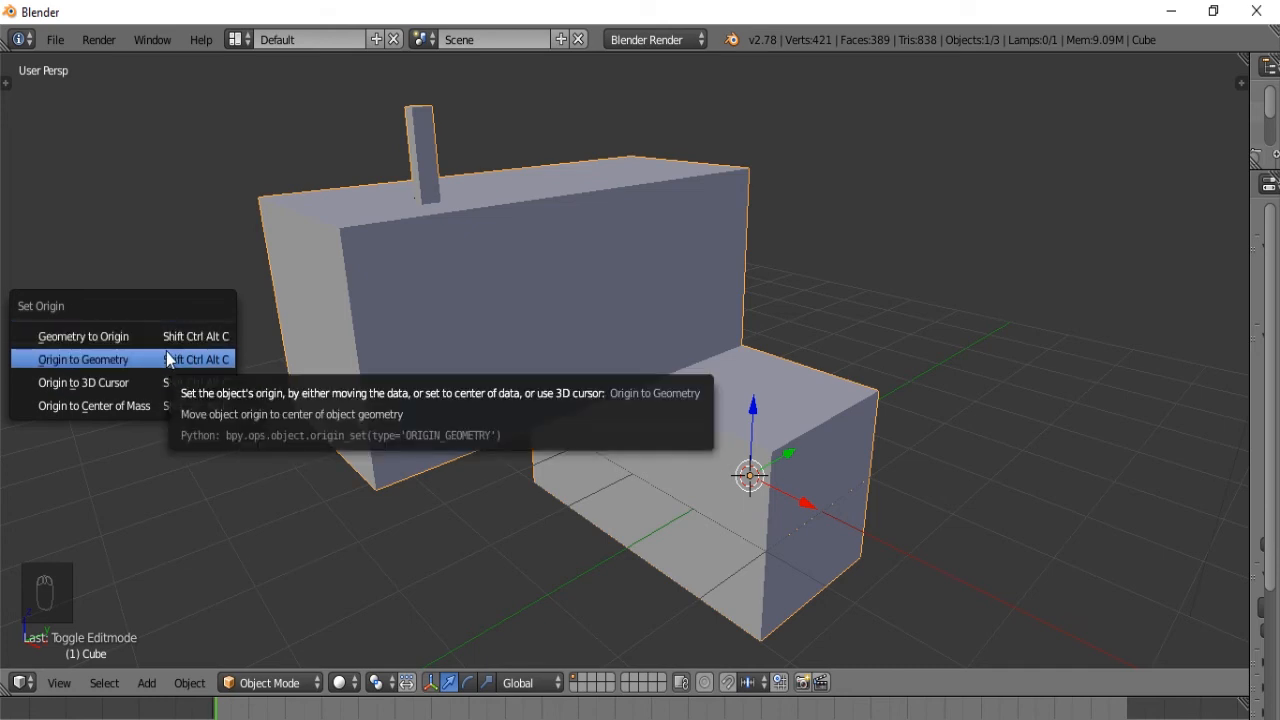
{"action": "mouse_move", "coordinate": [83, 382]}
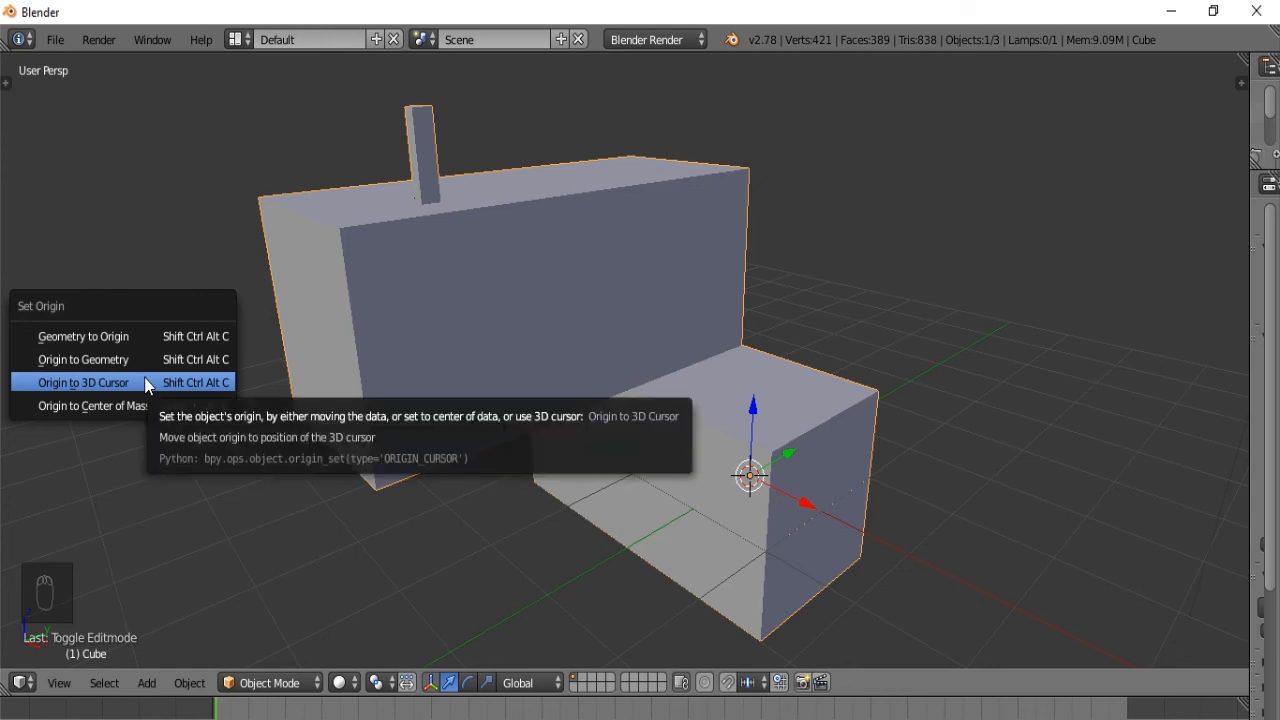
{"action": "mouse_move", "coordinate": [83, 359]}
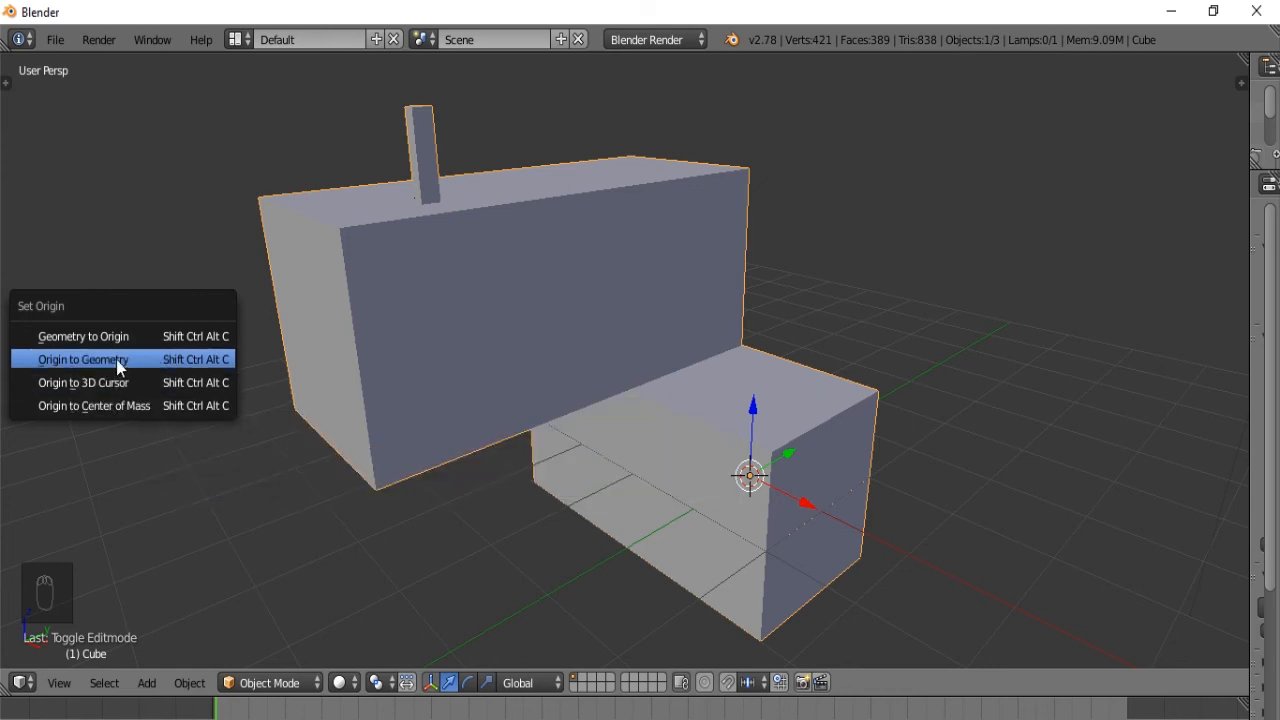
{"action": "mouse_move", "coordinate": [94, 405]}
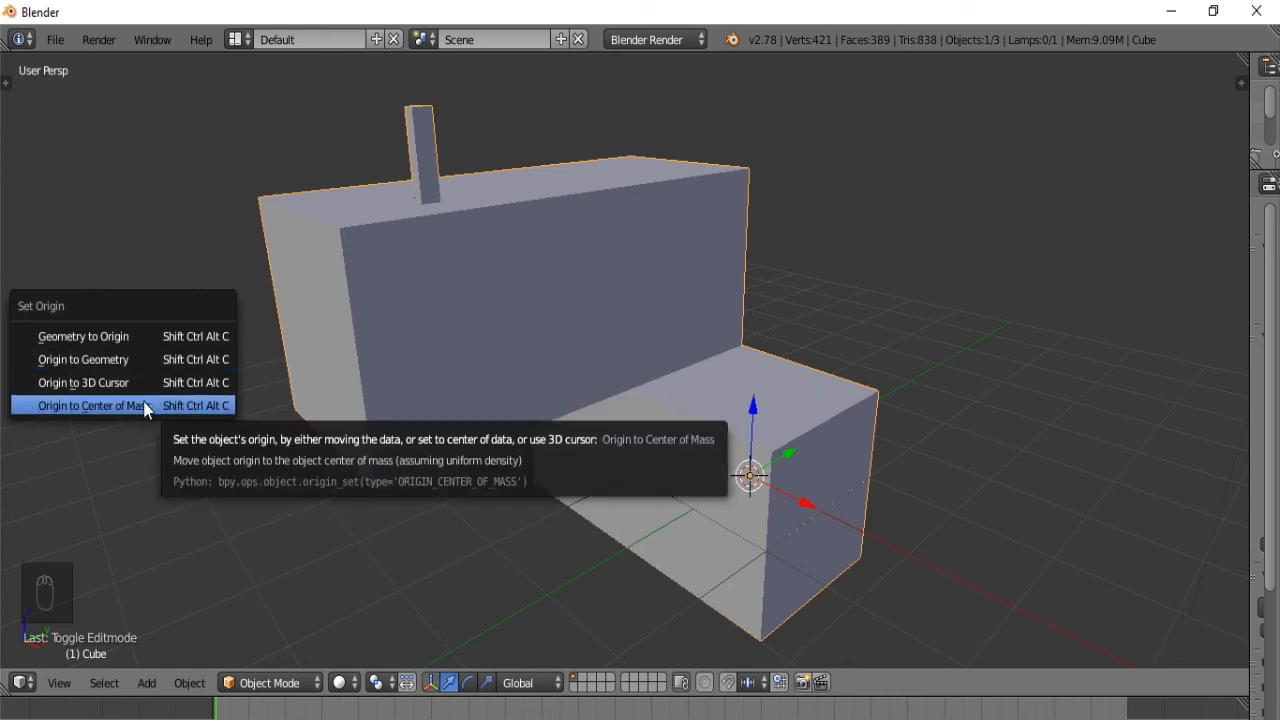
{"action": "left_click", "coordinate": [92, 405]}
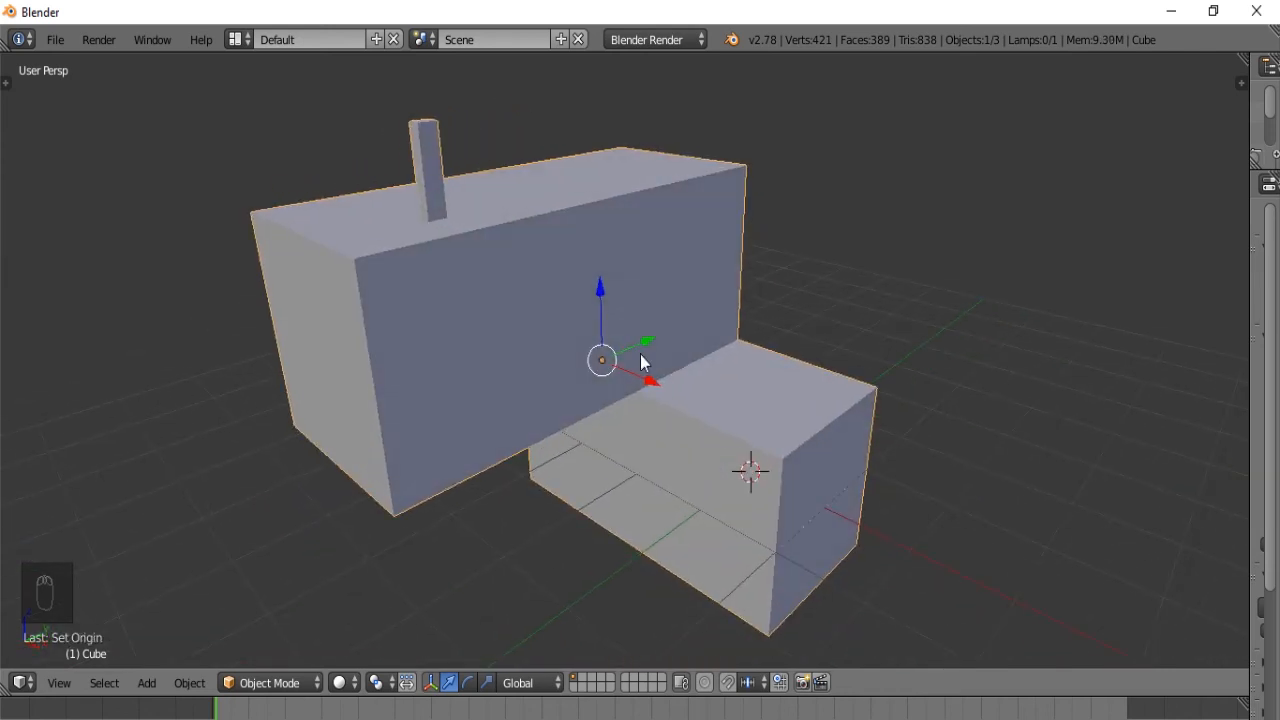
Step: Undo an accidental rotation, zoom out, and duplicate the mesh, moving the copy left
{"action": "key", "text": "r"}
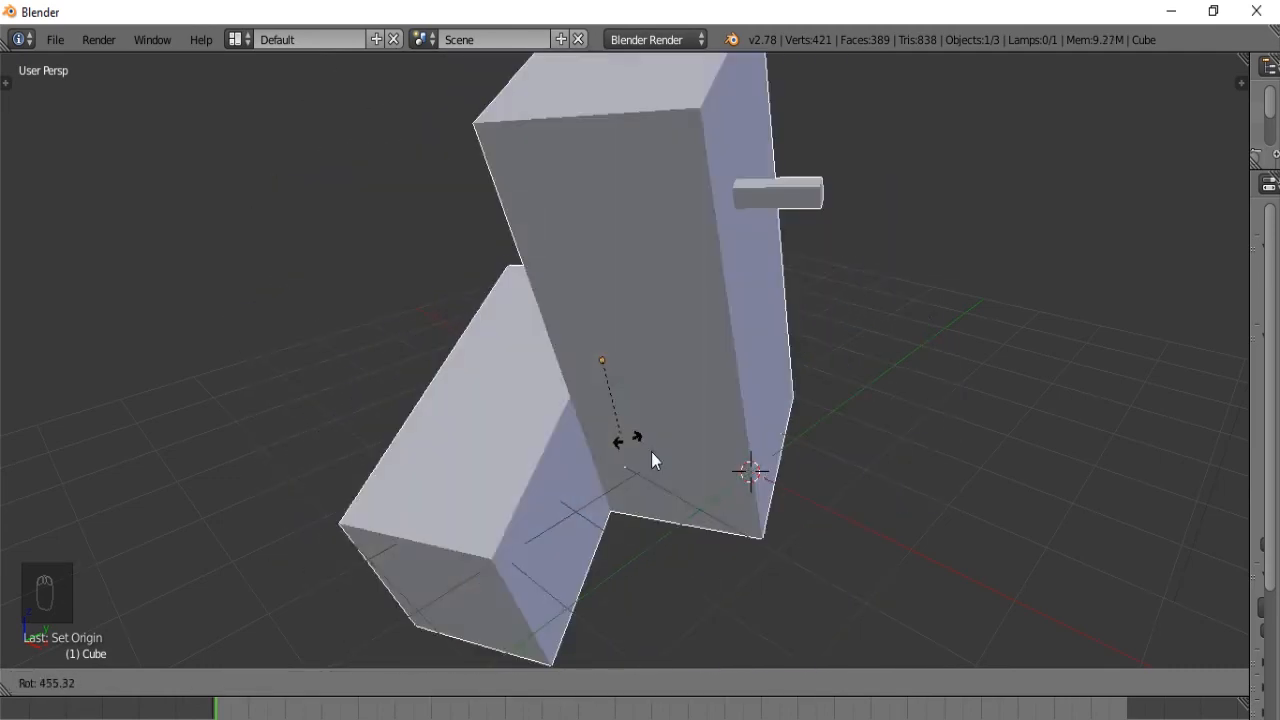
{"action": "key", "text": "ctrl+z"}
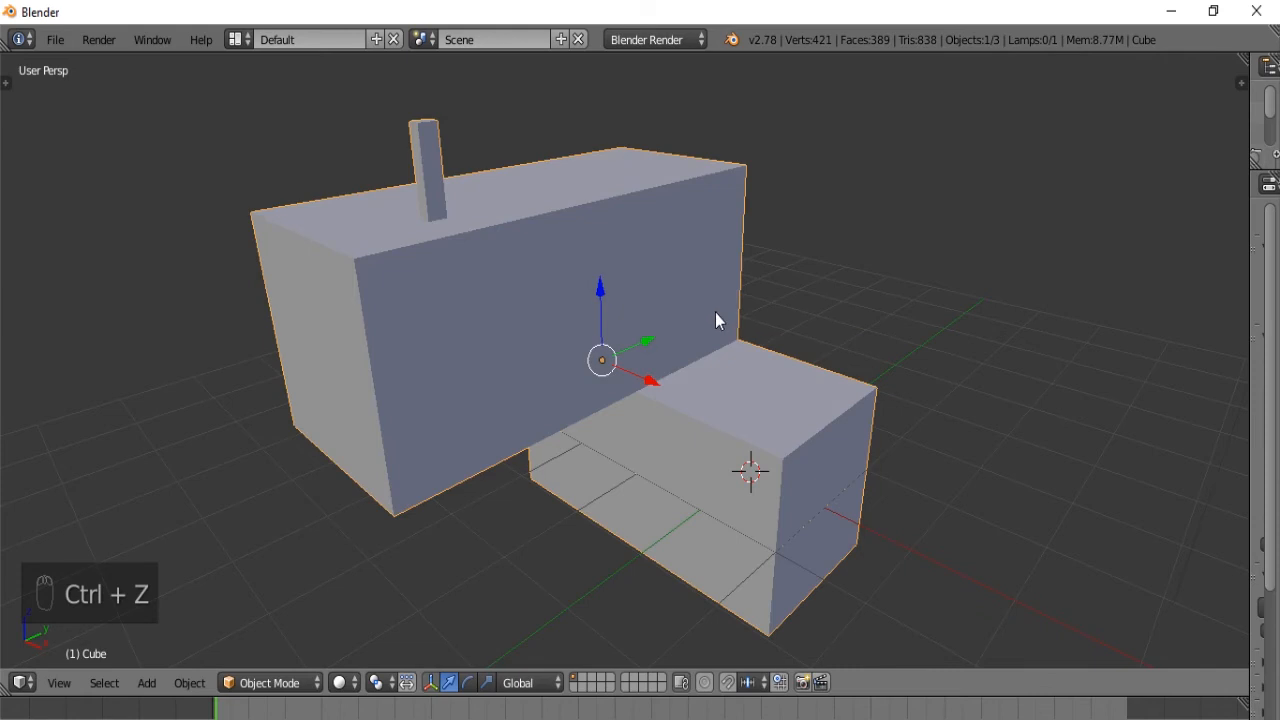
{"action": "key", "text": "ctrl+z"}
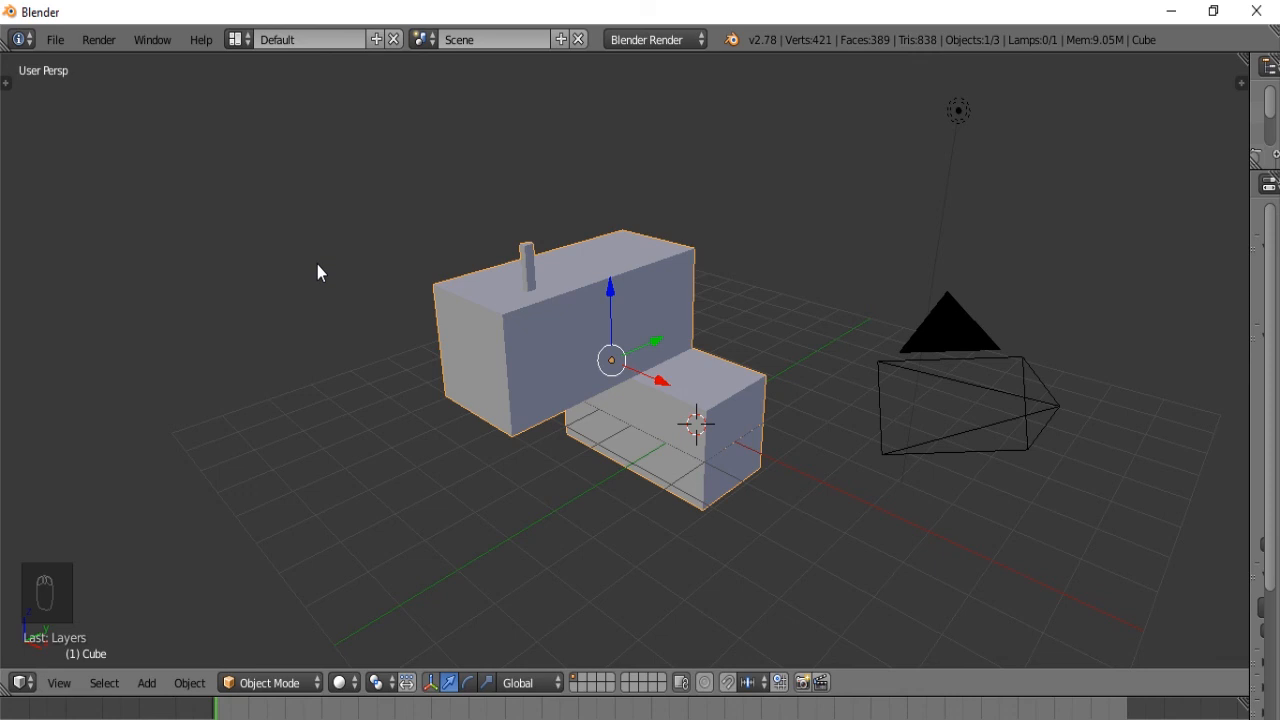
{"action": "key", "text": "shift+d"}
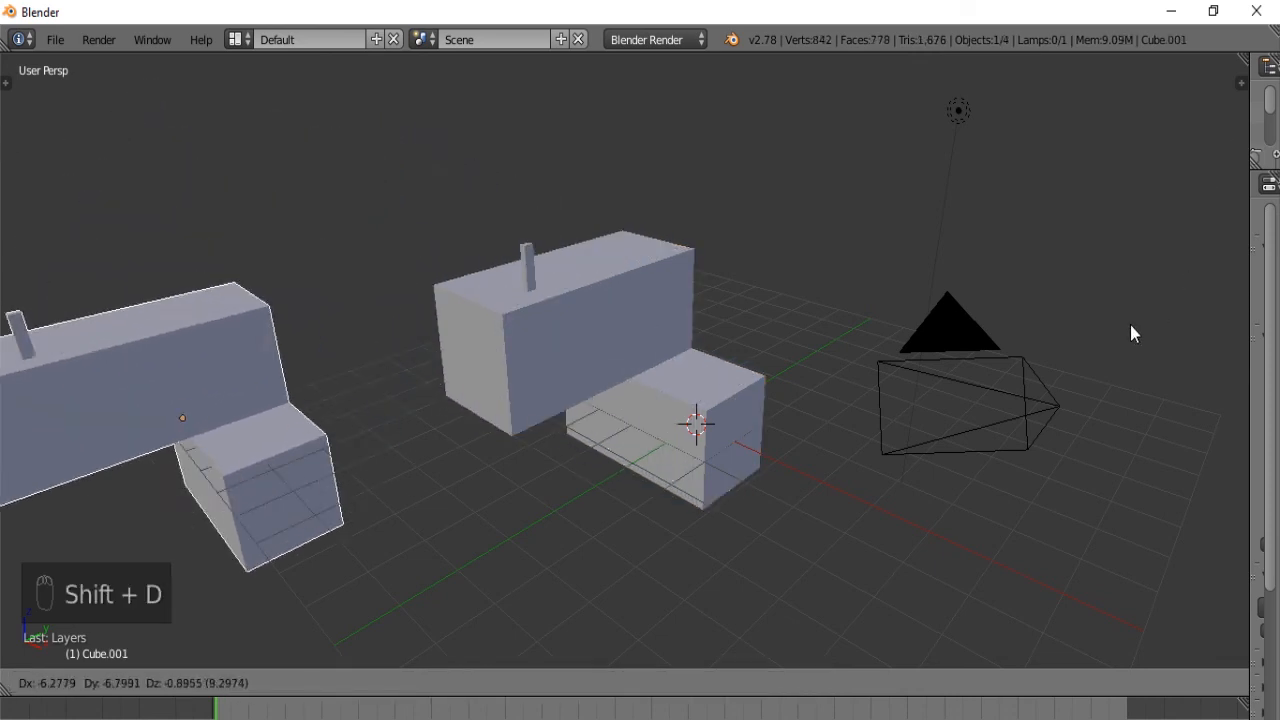